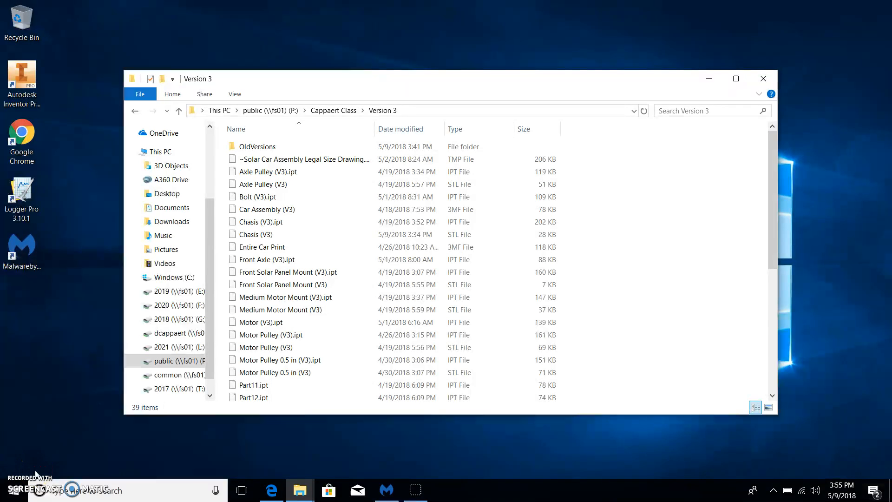
mouse_move(76, 386)
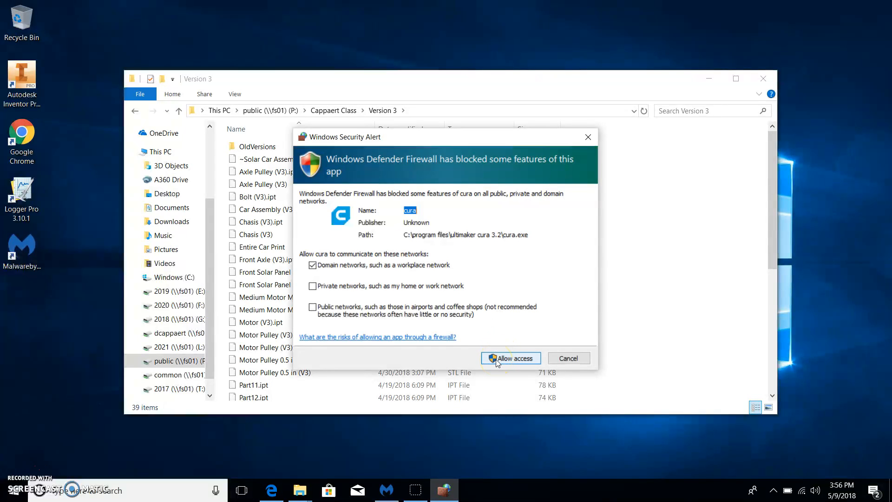
- Allow Cura firewall access on domain networks in the Windows Security Alert
left_click(510, 357)
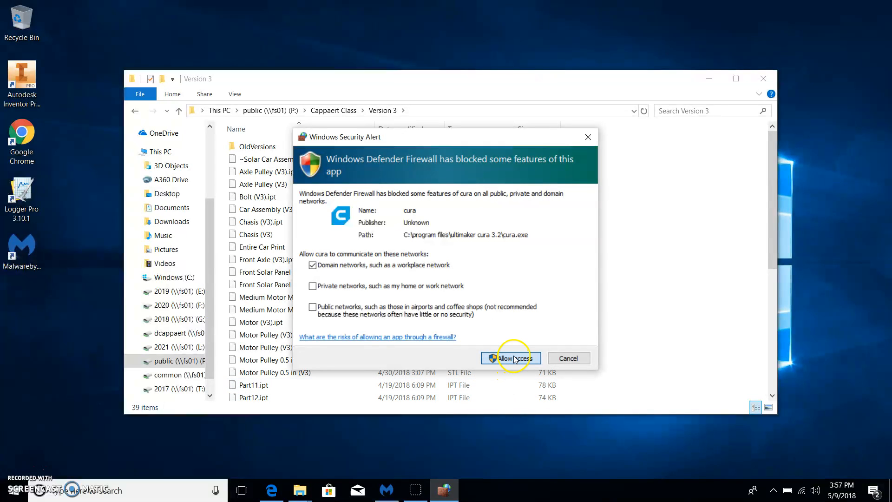
left_click(509, 357)
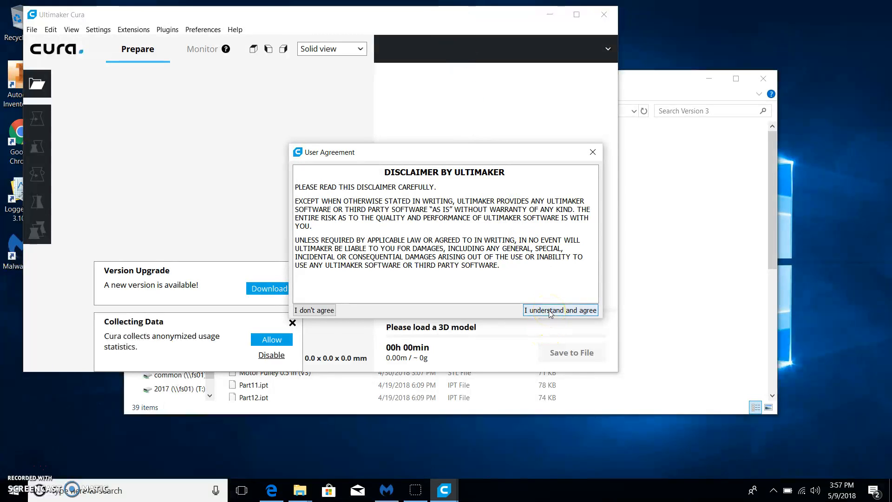
- Accept the disclaimer, add an Ultimaker 3, and close the network, upgrade and data notices
left_click(559, 310)
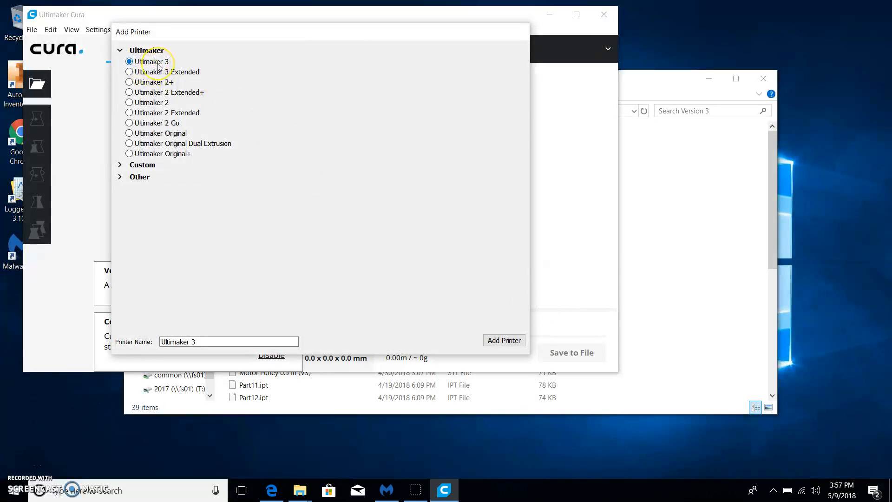
mouse_move(132, 123)
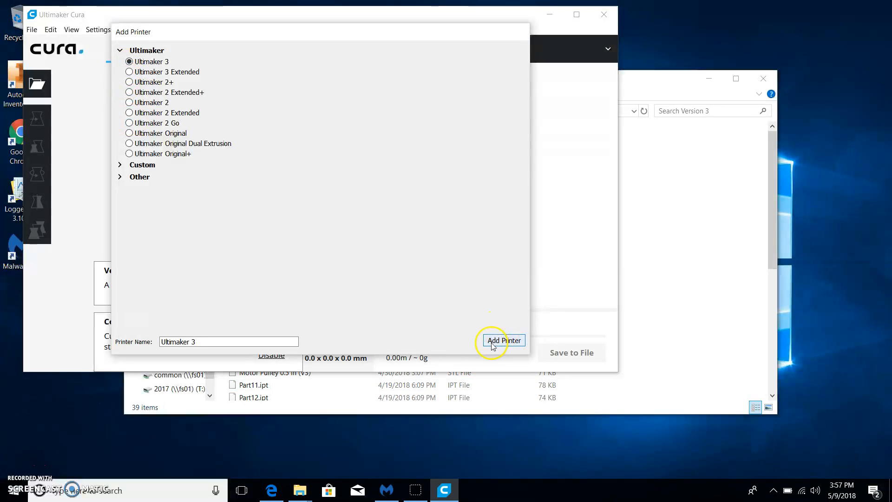
left_click(503, 340)
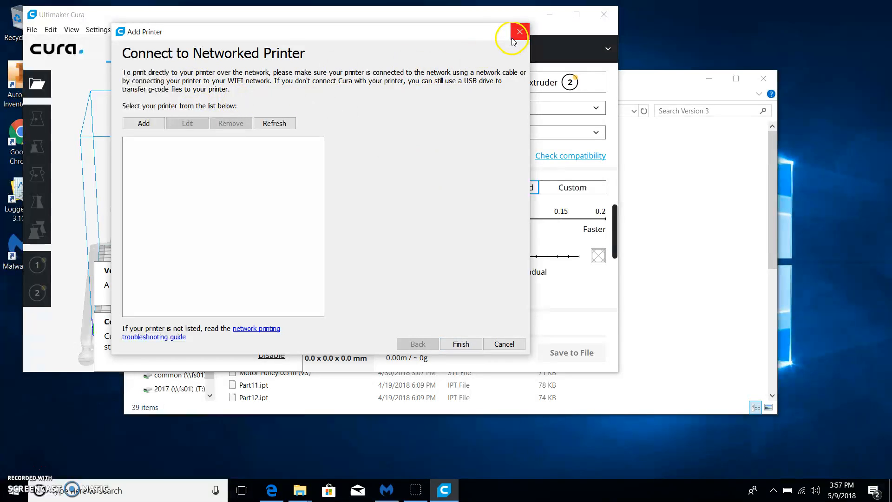
left_click(518, 31)
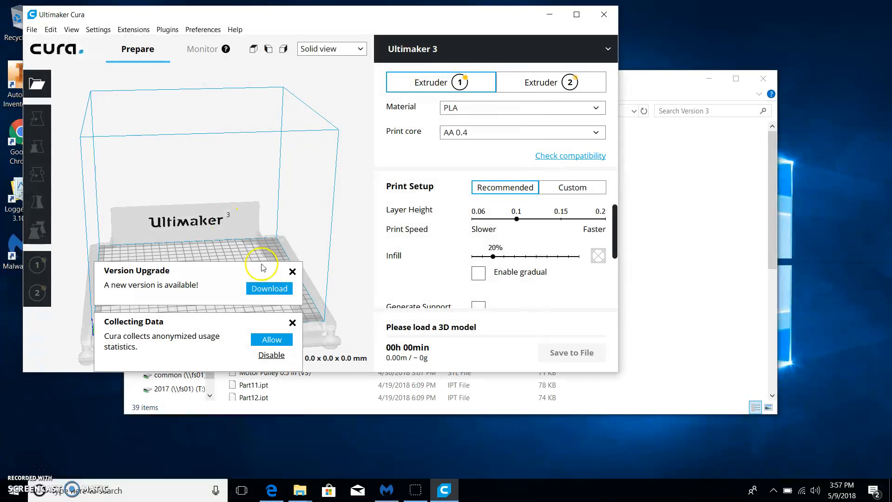
left_click(292, 271)
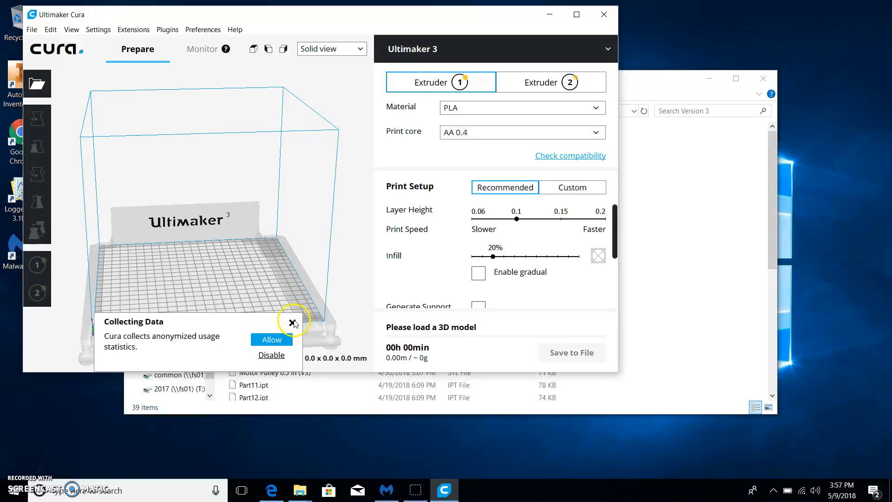
left_click(292, 319)
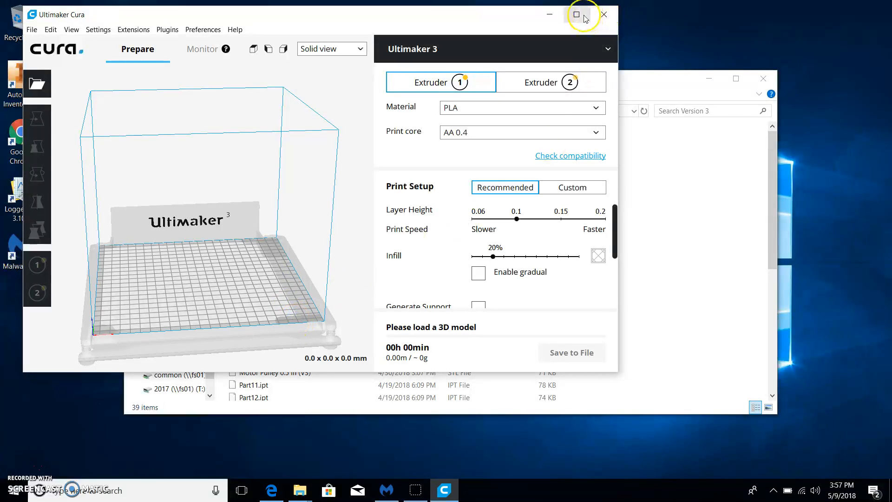
- Maximize Cura and open Chassis (V3) from P: > Cappaert Class > Version 3
left_click(576, 14)
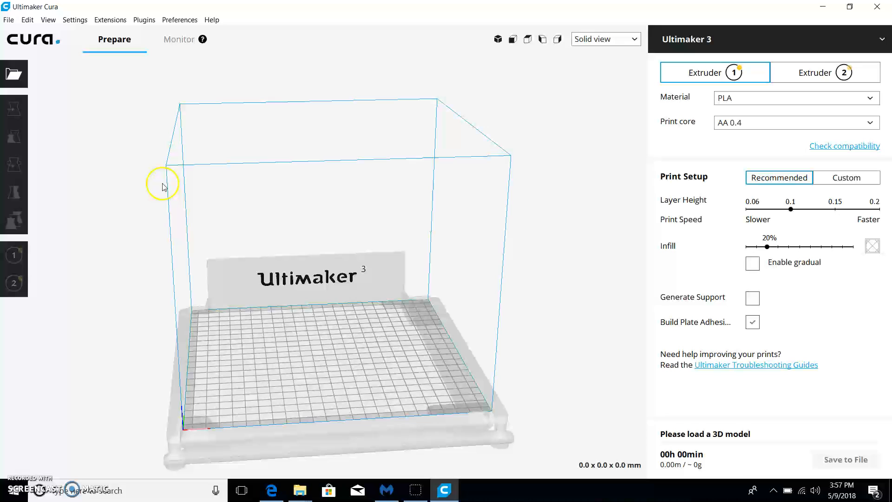
left_click(13, 74)
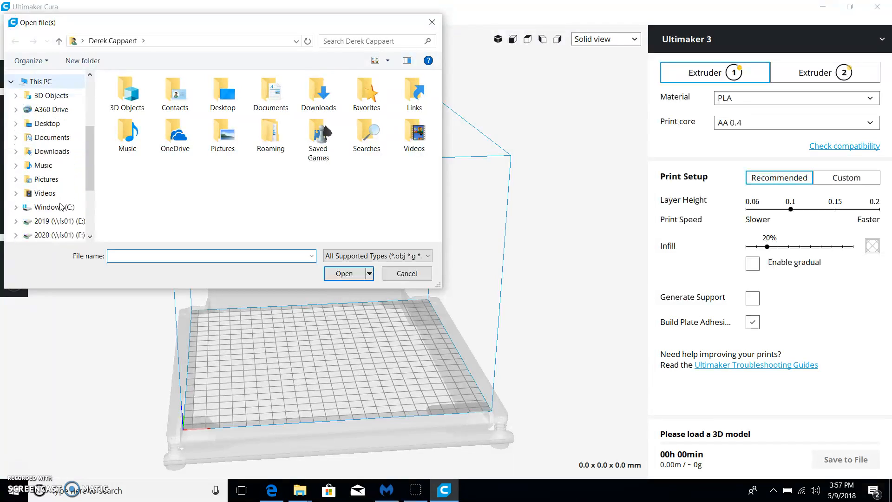
scroll("down", 3)
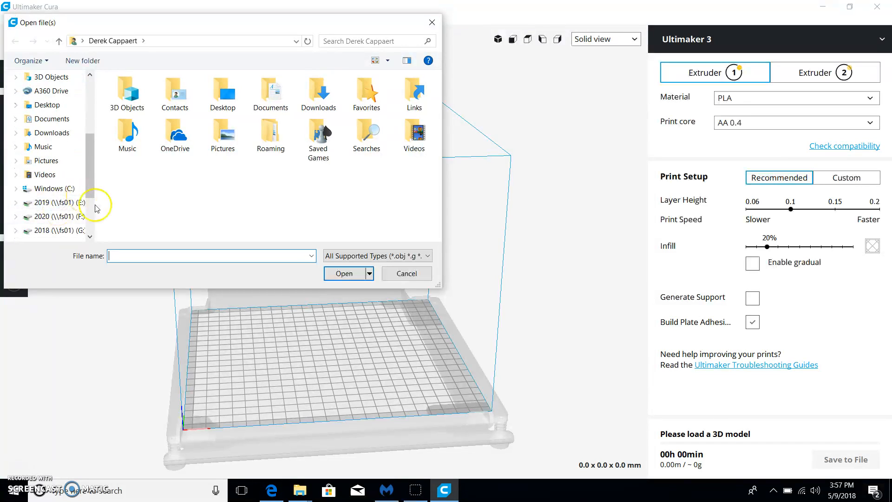
left_click(53, 216)
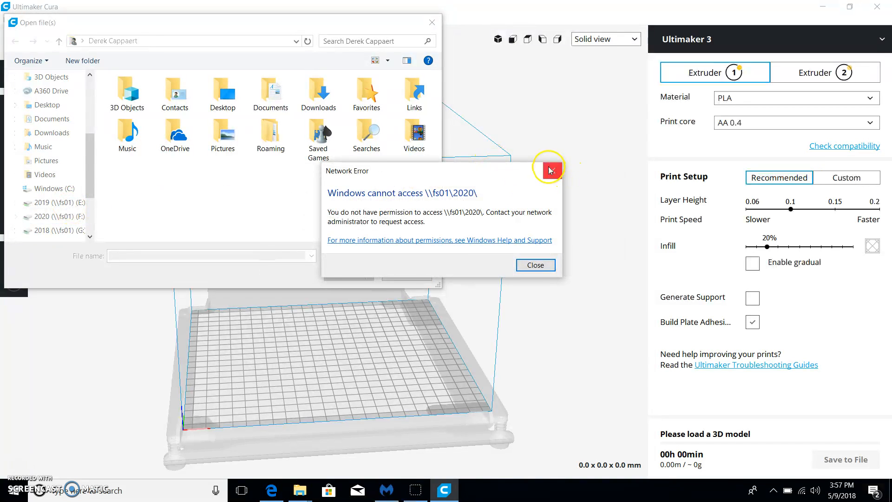
left_click(534, 264)
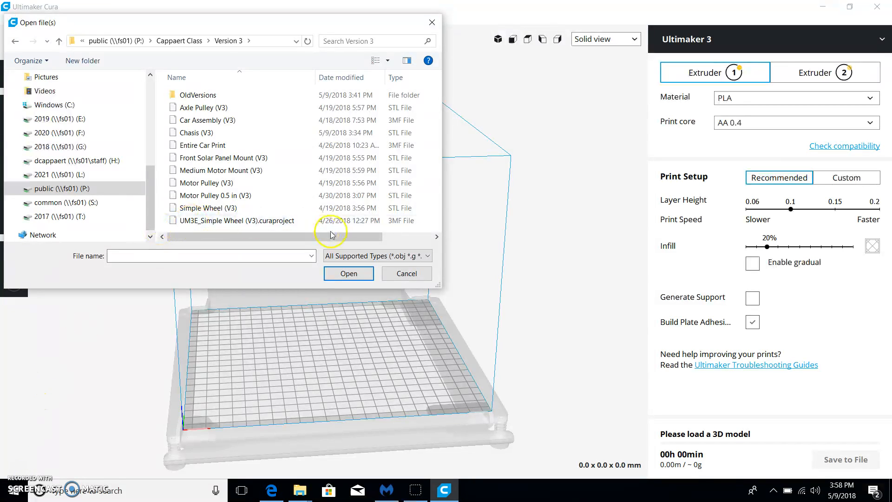
left_click(220, 170)
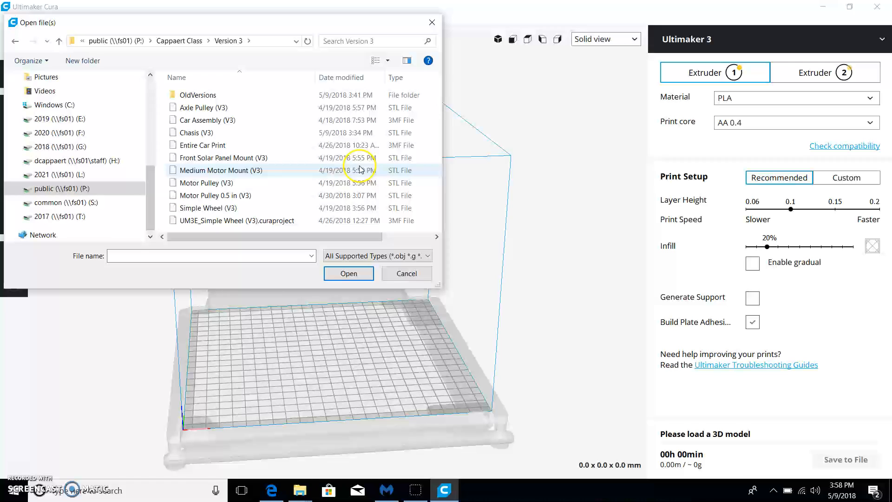
left_click(198, 132)
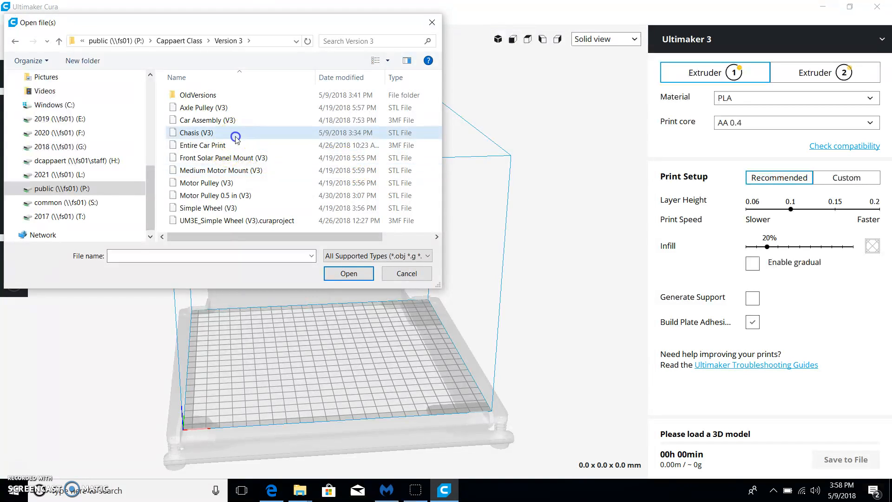
left_click(195, 132)
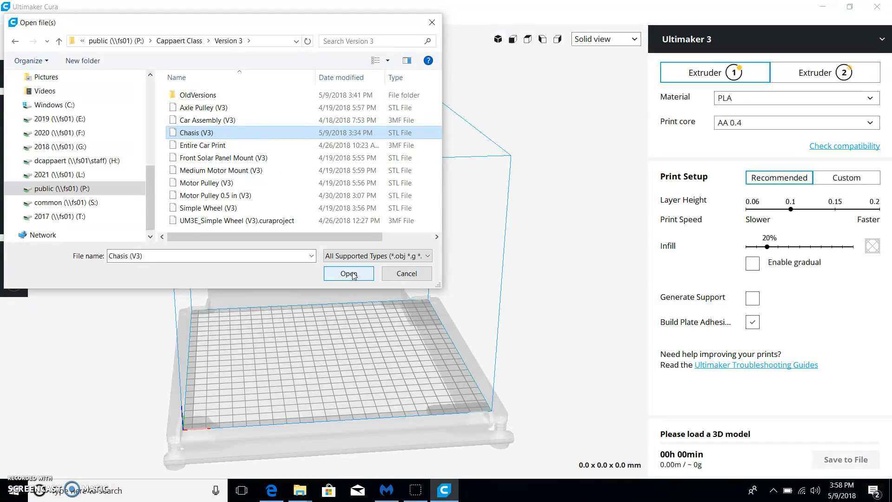
left_click(348, 273)
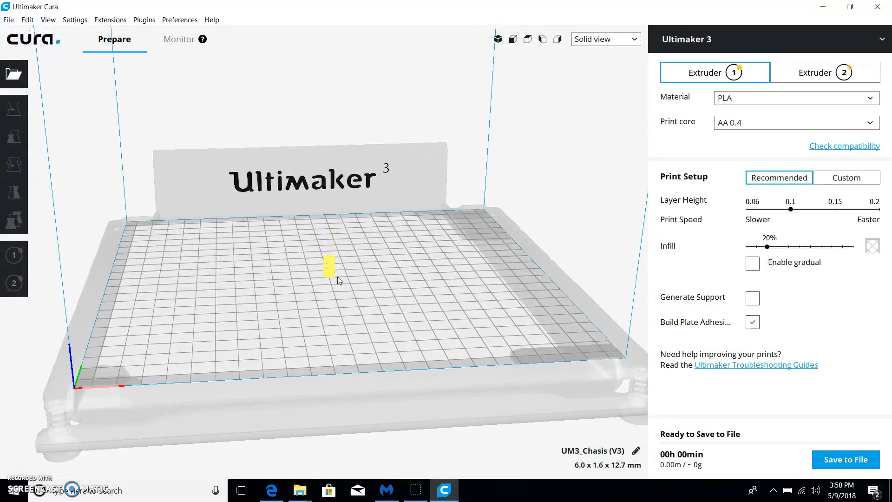
- Scale the chassis uniformly to 1000%, about 60.3 x 15.9 x 127.0 mm
left_click(14, 109)
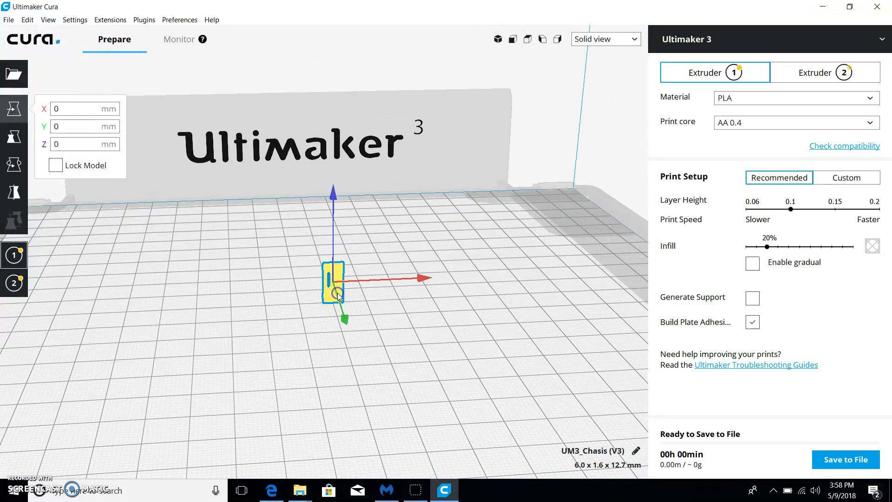
mouse_move(15, 137)
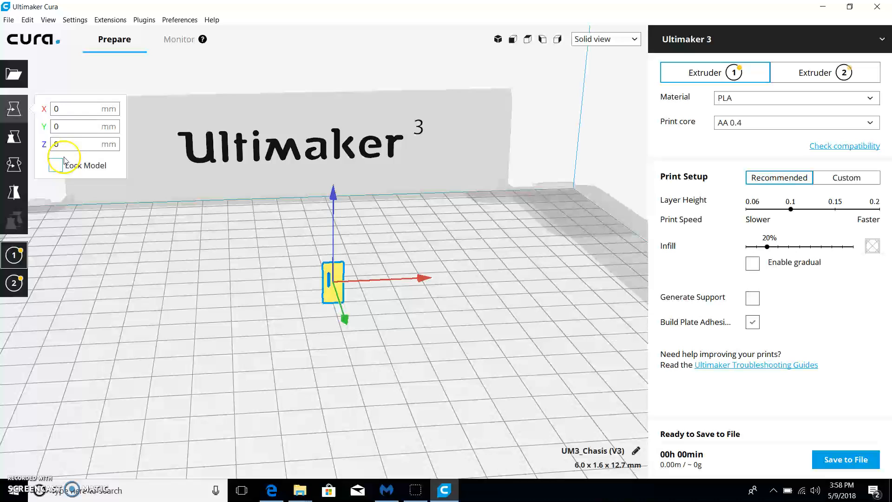
mouse_move(15, 138)
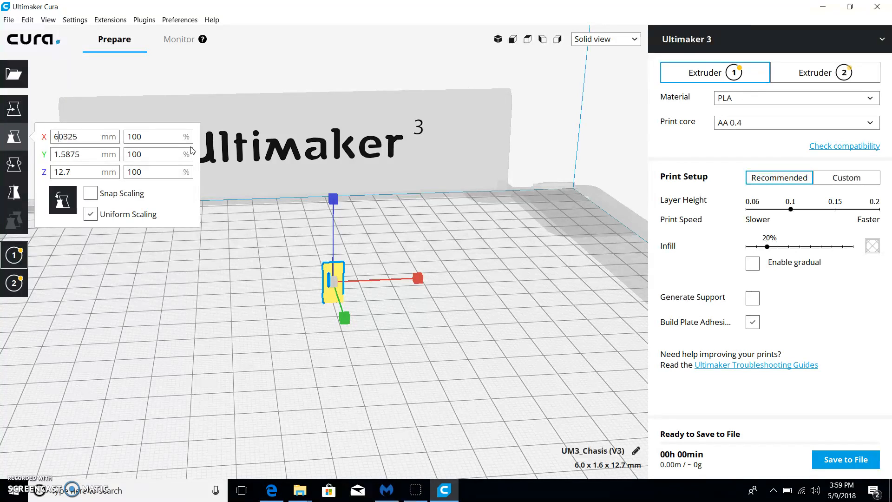
left_click(66, 137)
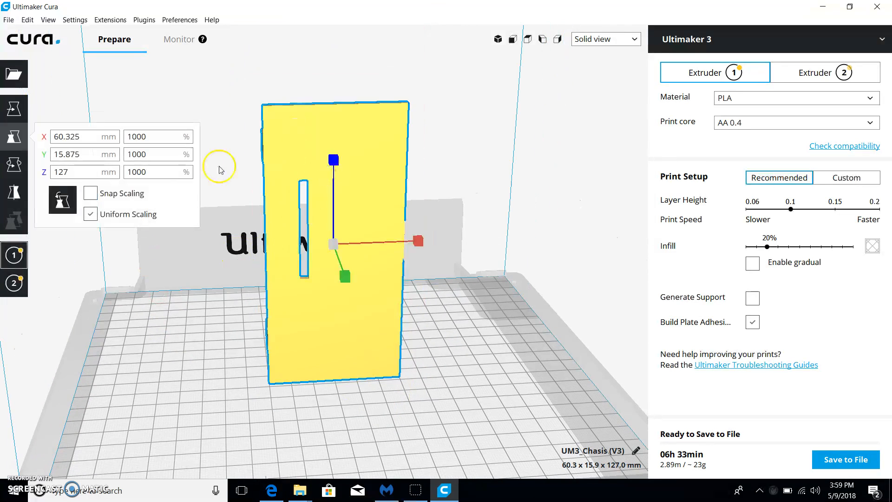
mouse_move(14, 165)
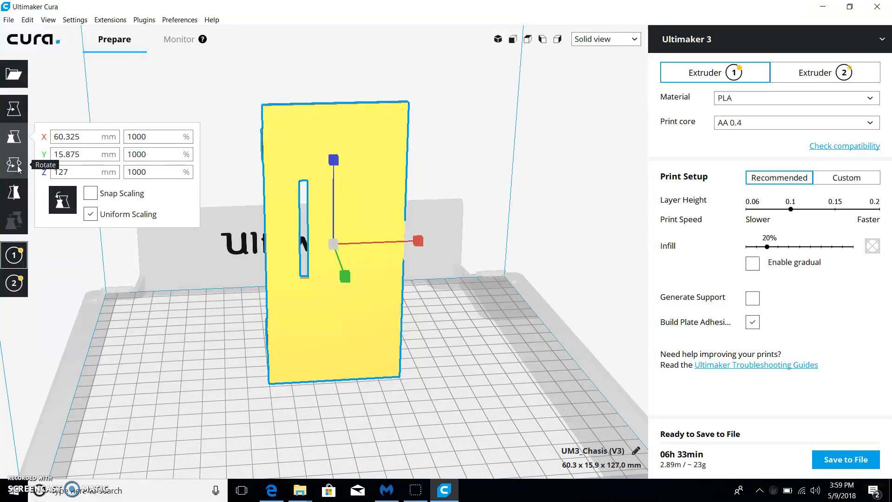
- Rotate the chassis flat and lengthwise, measuring 127.0 × 60.3 × 15.9 mm
left_click(14, 165)
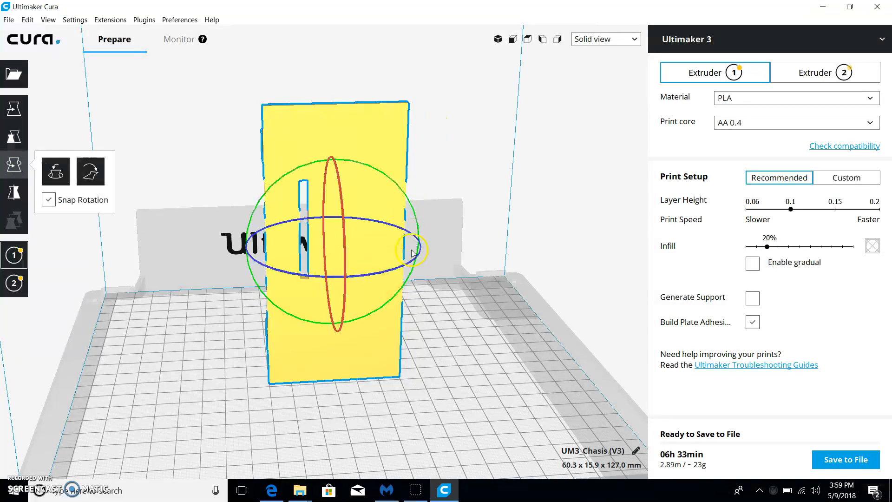
left_click_drag(415, 254, 347, 193)
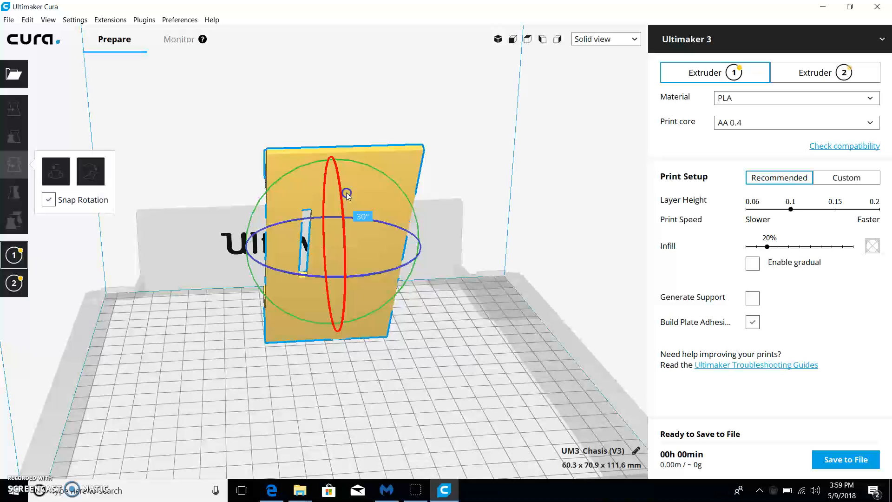
left_click_drag(347, 194, 350, 325)
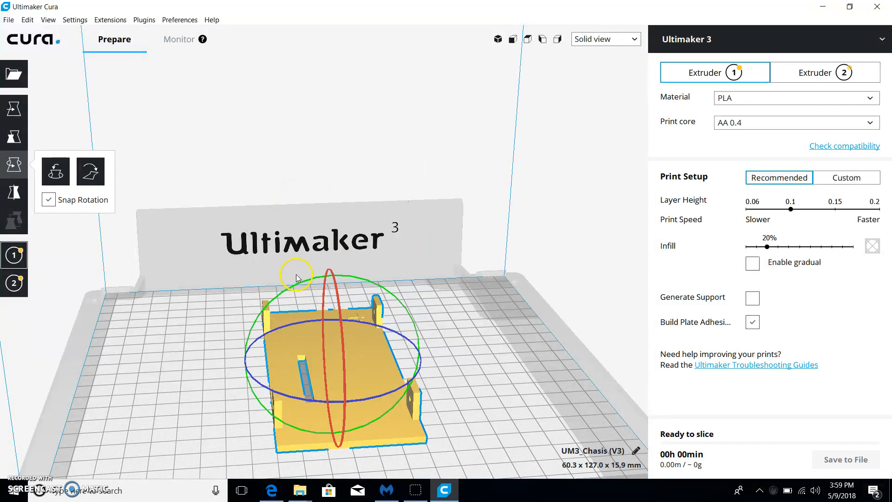
left_click_drag(296, 279, 290, 345)
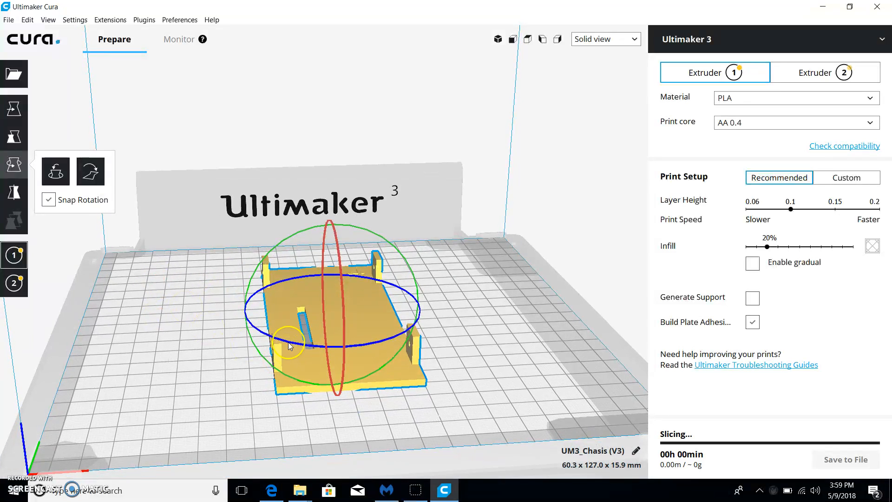
left_click_drag(287, 347, 415, 339)
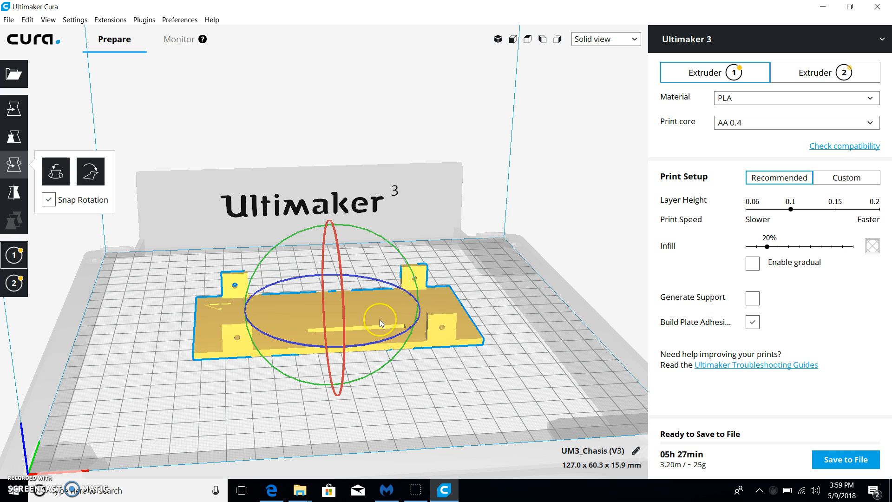
mouse_move(275, 300)
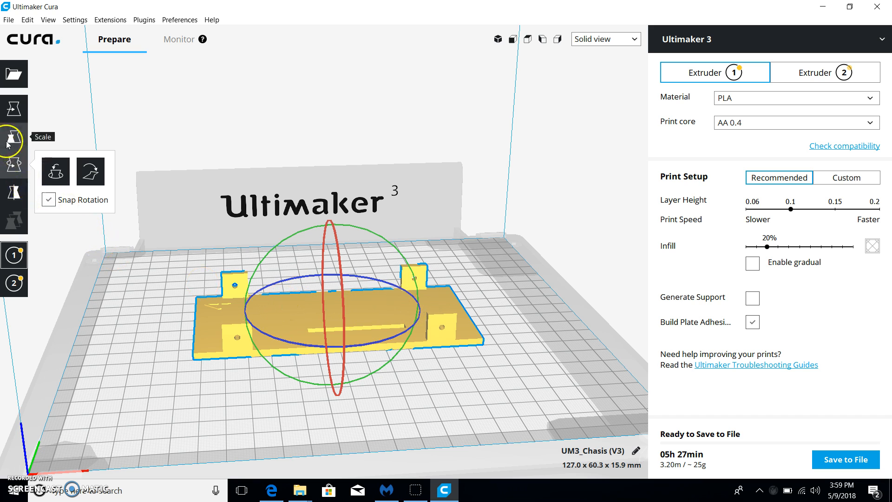
- Slide the chassis back and left toward the plate's back-left corner
left_click(14, 165)
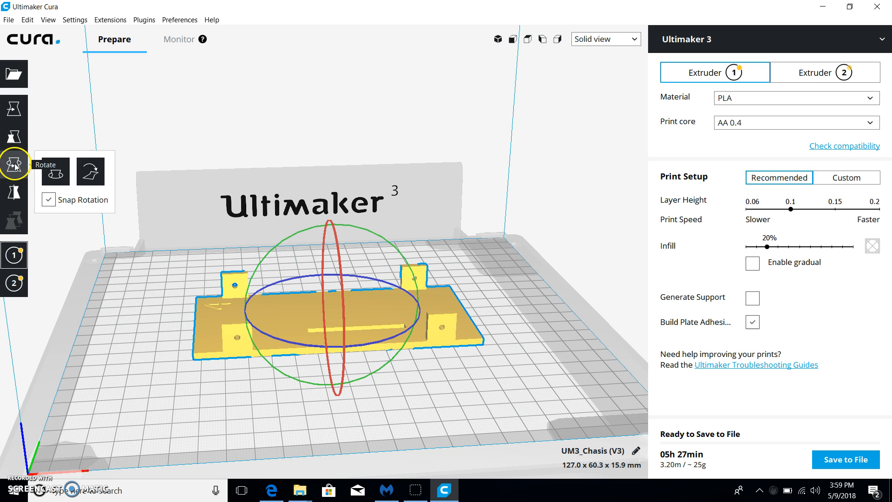
left_click(13, 108)
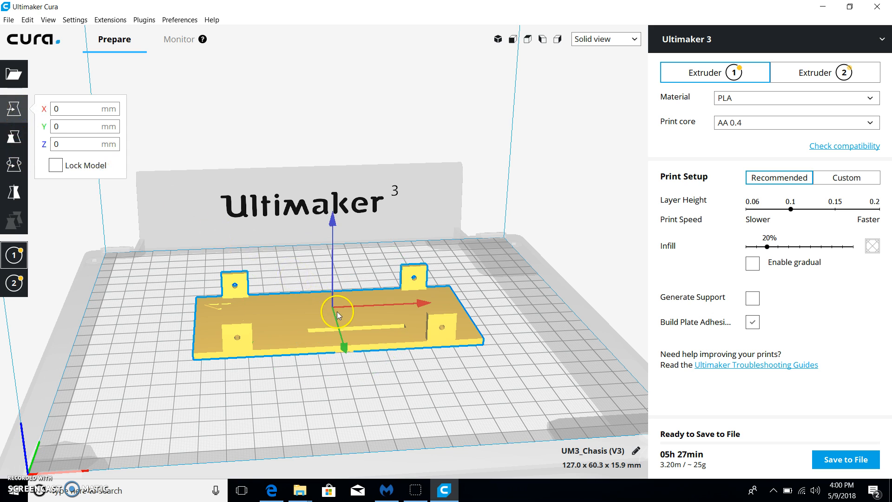
left_click_drag(344, 347, 345, 325)
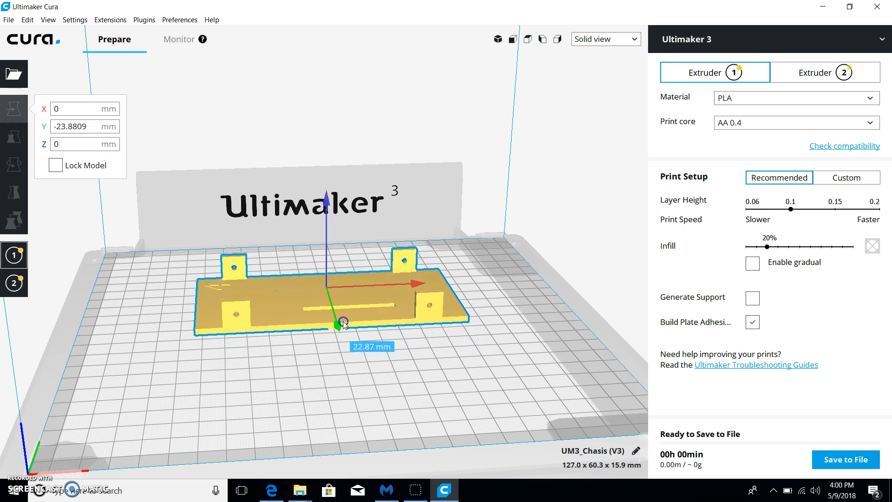
left_click_drag(343, 322, 330, 290)
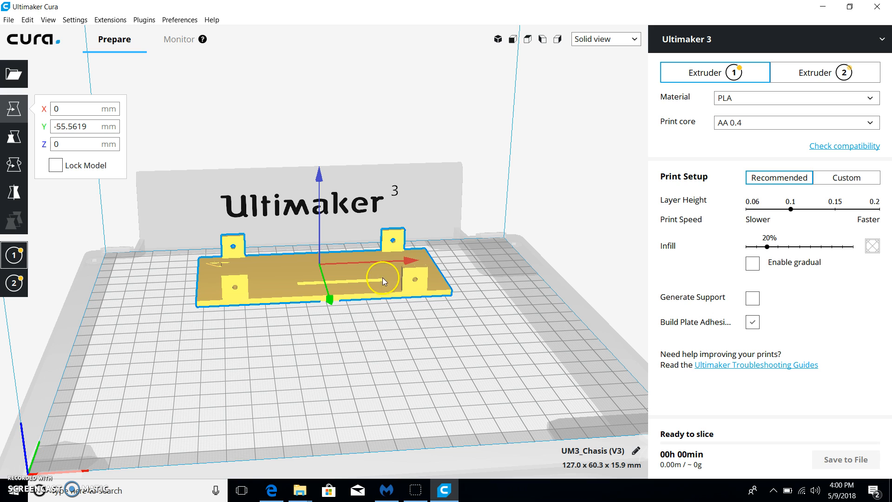
left_click_drag(384, 280, 341, 268)
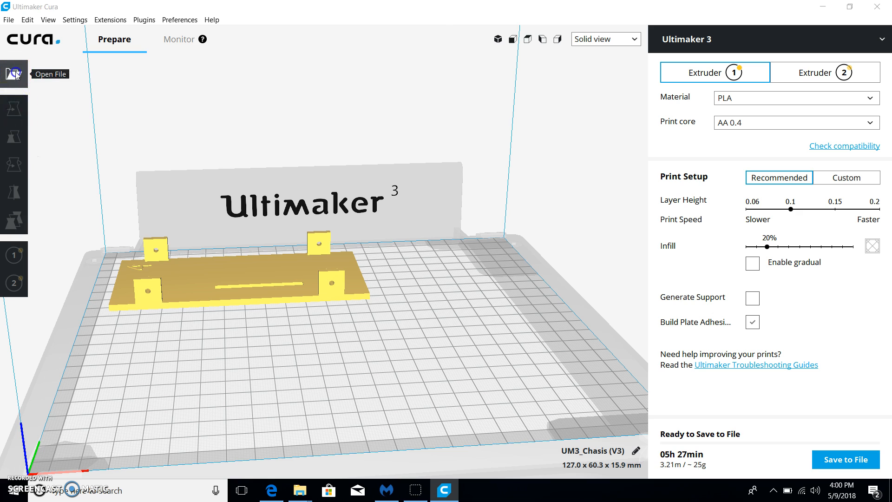
- Load Axle Pulley (V3) from the Version 3 folder beside the chassis
left_click(14, 73)
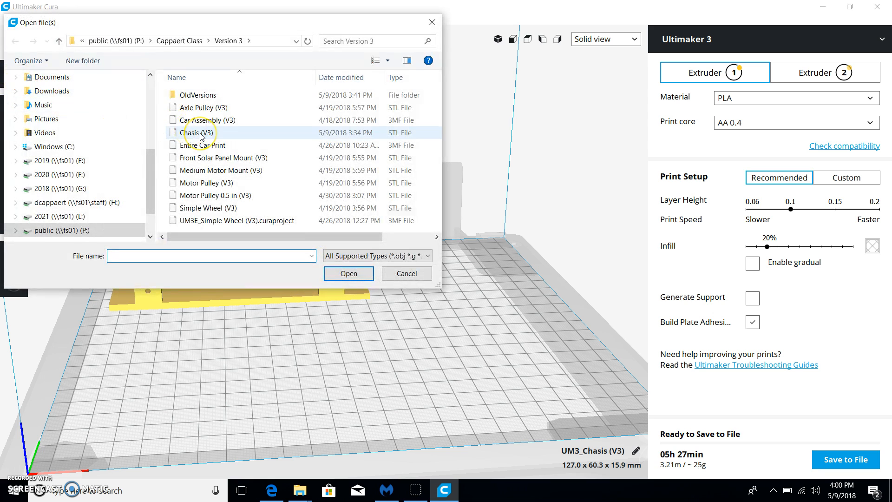
mouse_move(195, 132)
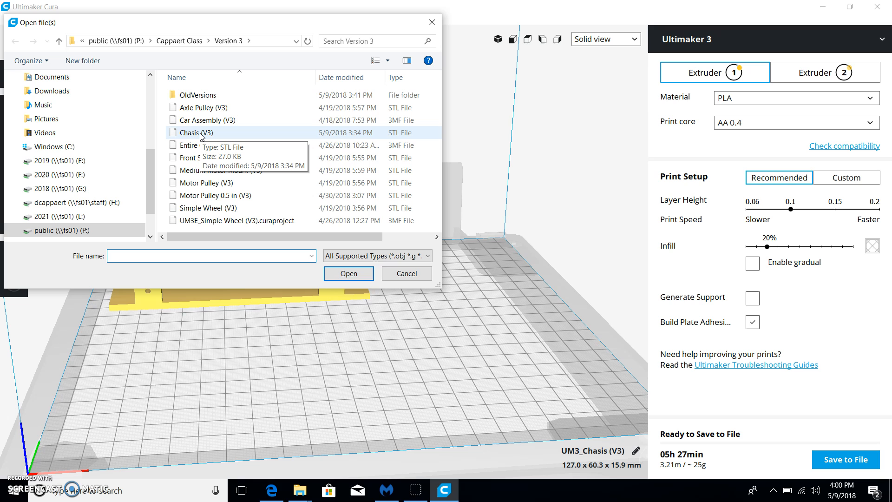
left_click(204, 107)
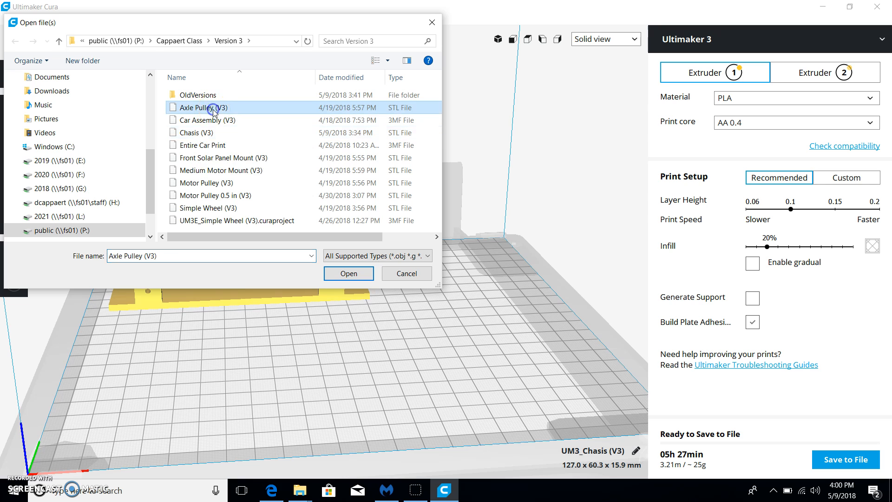
left_click(348, 273)
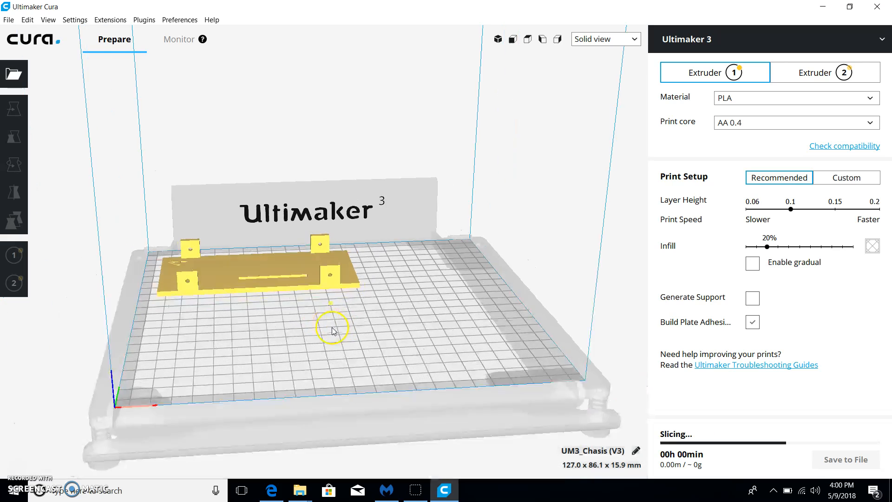
- Scale the axle pulley uniformly by entering 999.99 in the size field
left_click(14, 108)
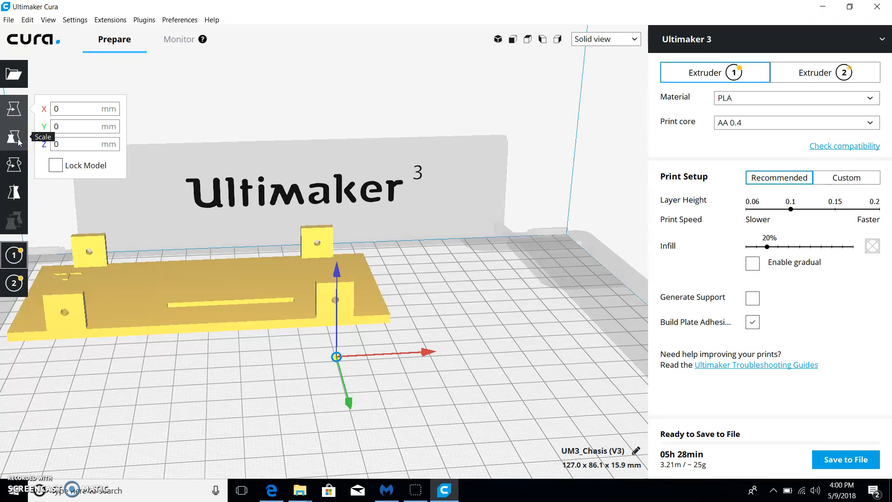
left_click(14, 138)
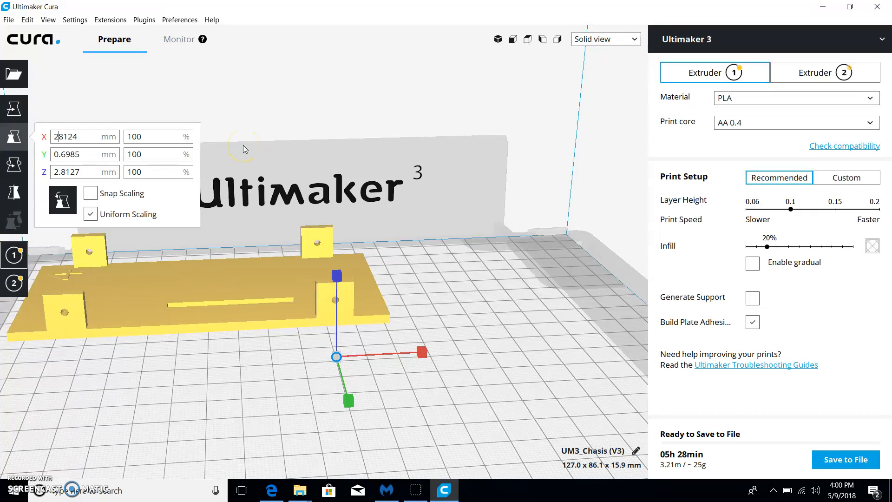
left_click(68, 137)
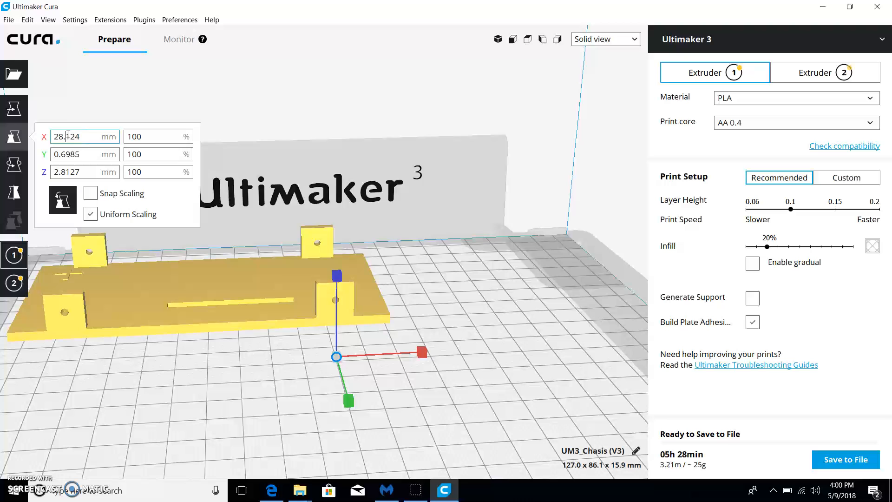
type("999.99")
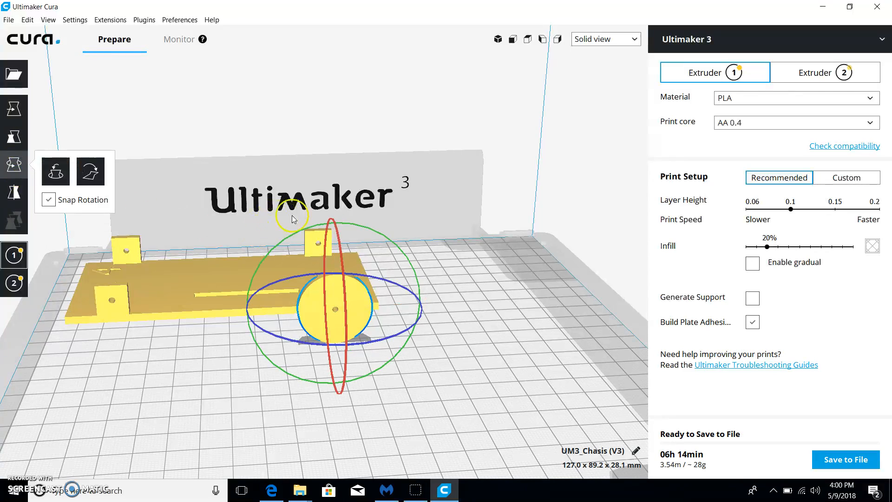
- Rotate the pulley in 45° snaps until it lies flat beside the chassis
left_click_drag(296, 216, 344, 330)
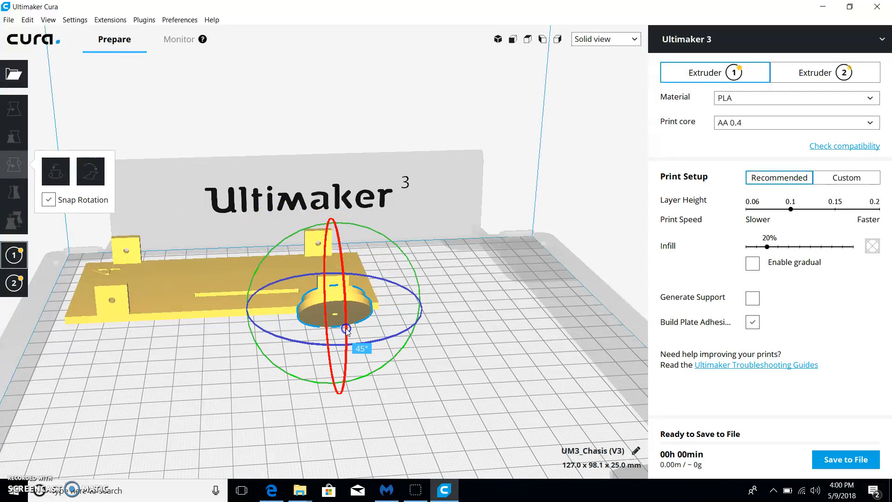
left_click_drag(346, 332, 343, 383)
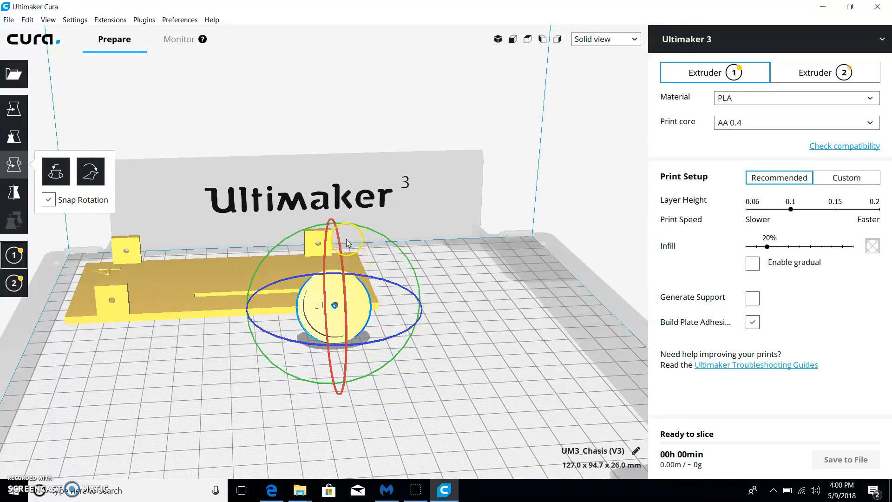
left_click_drag(348, 243, 339, 382)
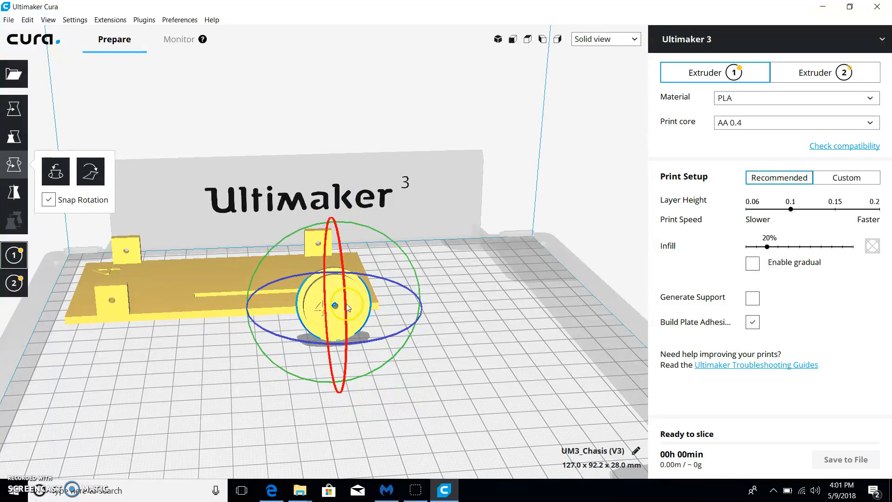
left_click_drag(341, 302, 329, 181)
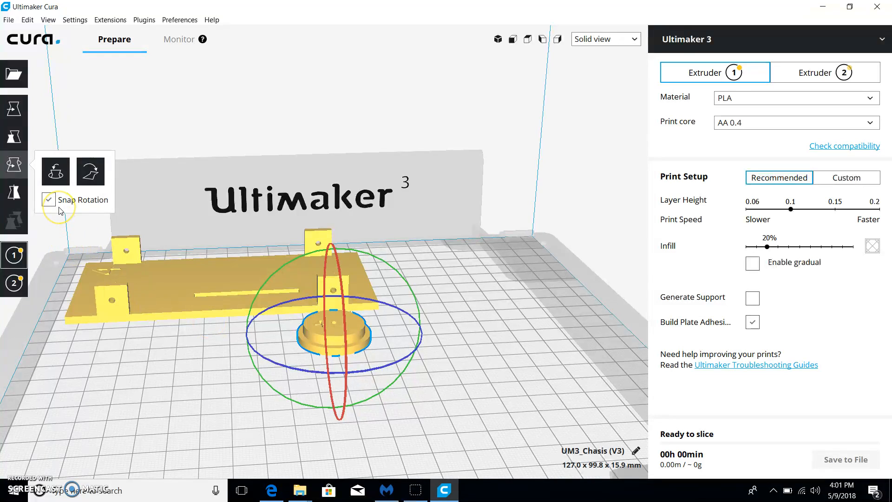
left_click(49, 200)
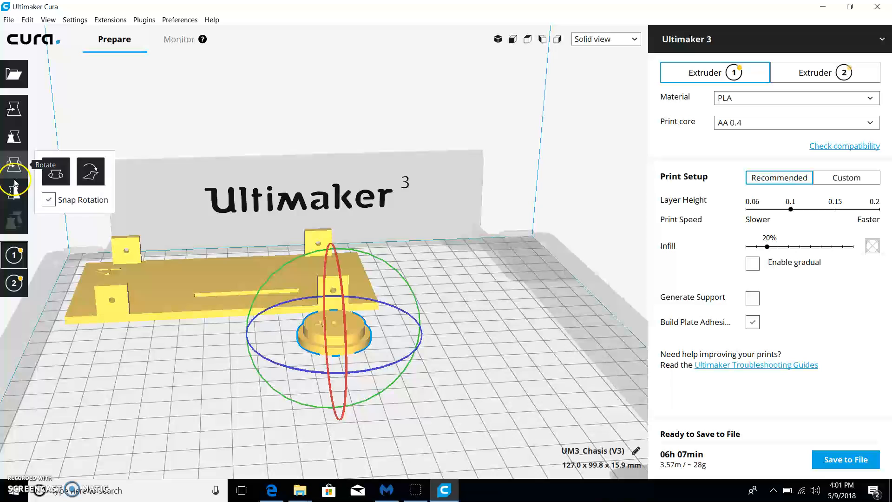
- Drag the flat pulley right of the chassis near the back of the plate
left_click(13, 108)
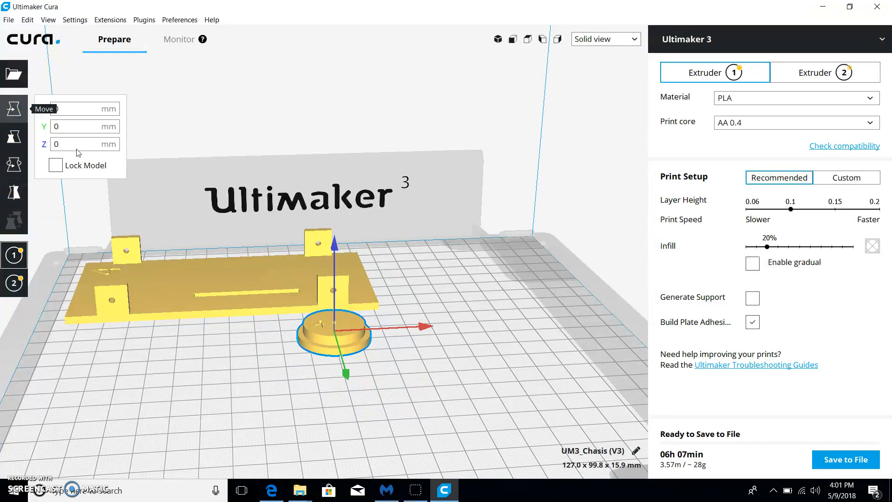
left_click_drag(335, 325, 456, 327)
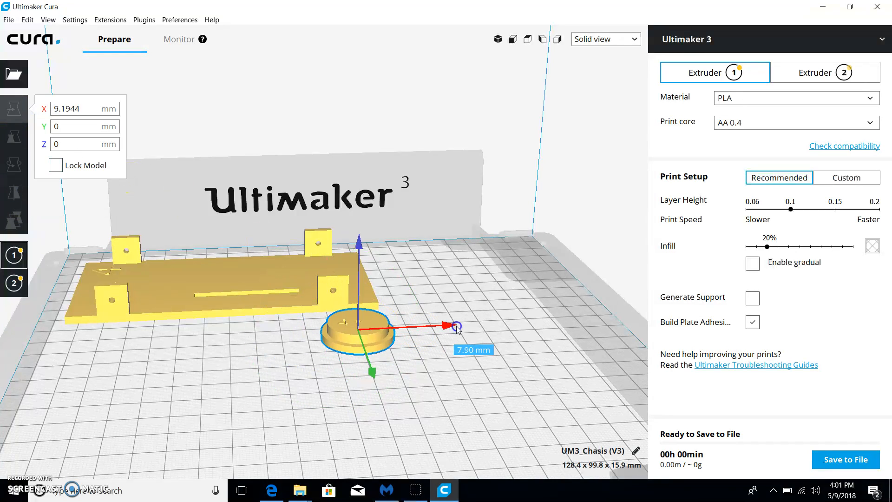
left_click_drag(458, 327, 546, 320)
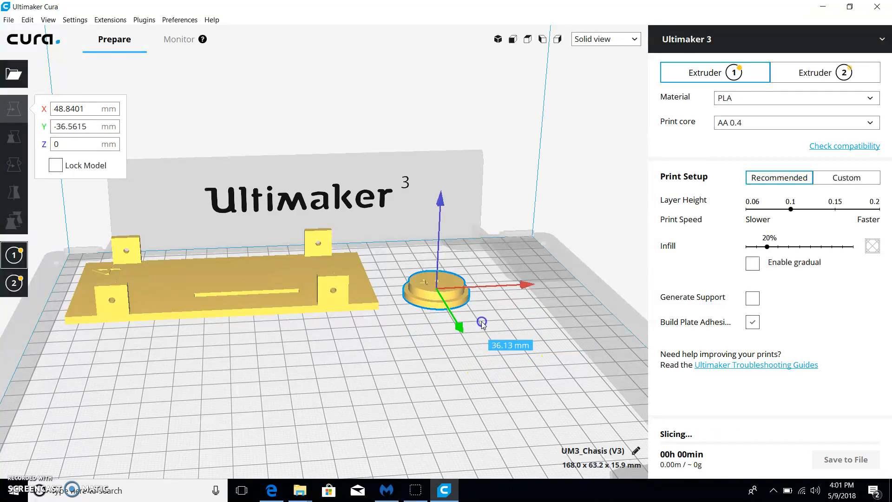
left_click_drag(458, 318, 459, 319)
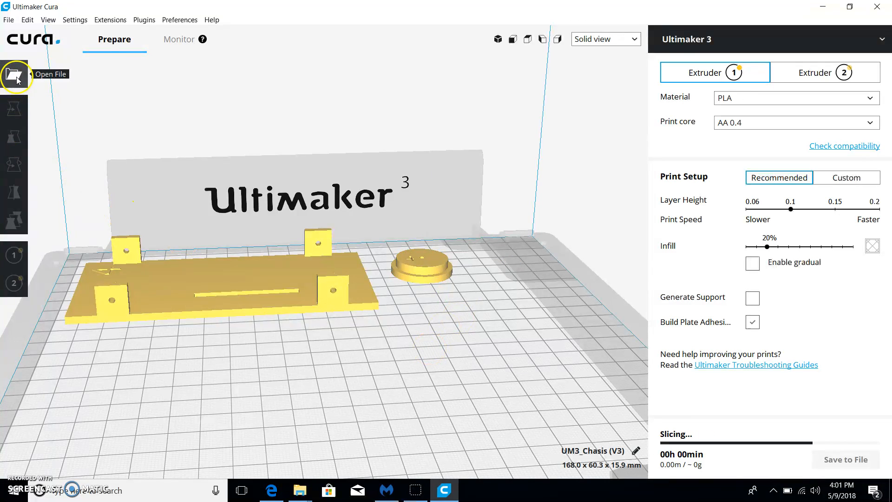
- Load the Front Solar Panel Mount (V3) file onto the build plate
left_click(15, 76)
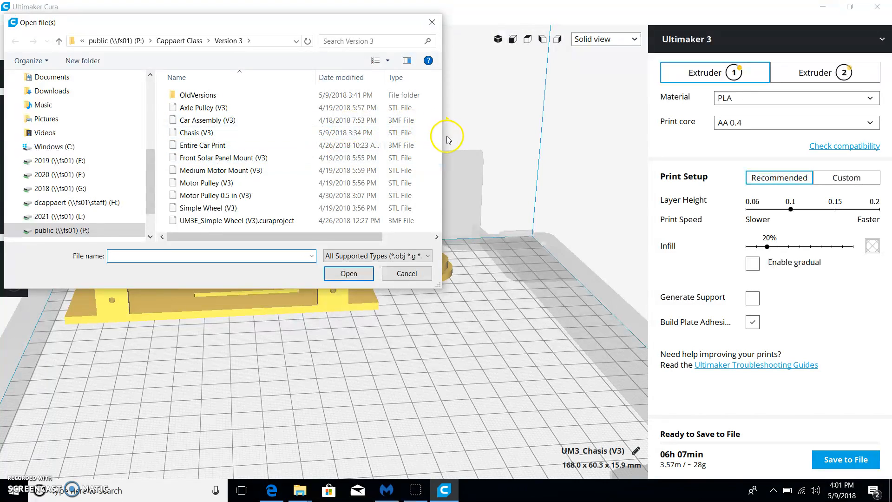
left_click(208, 120)
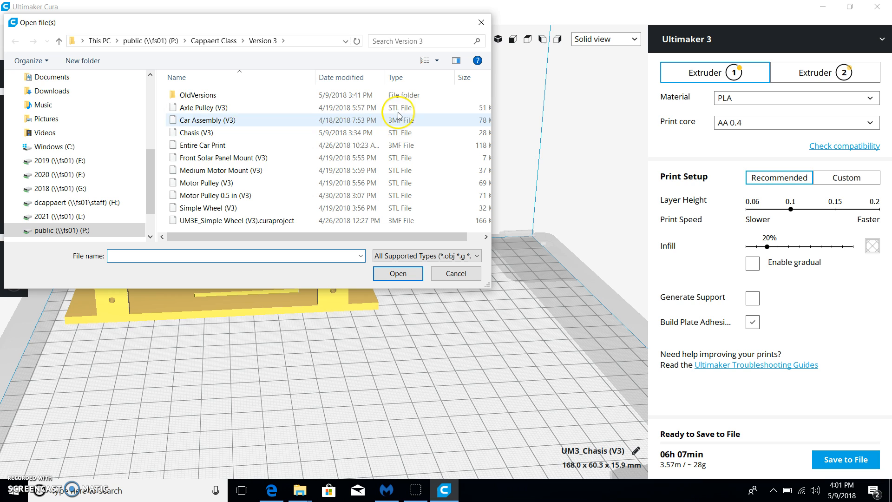
mouse_move(359, 119)
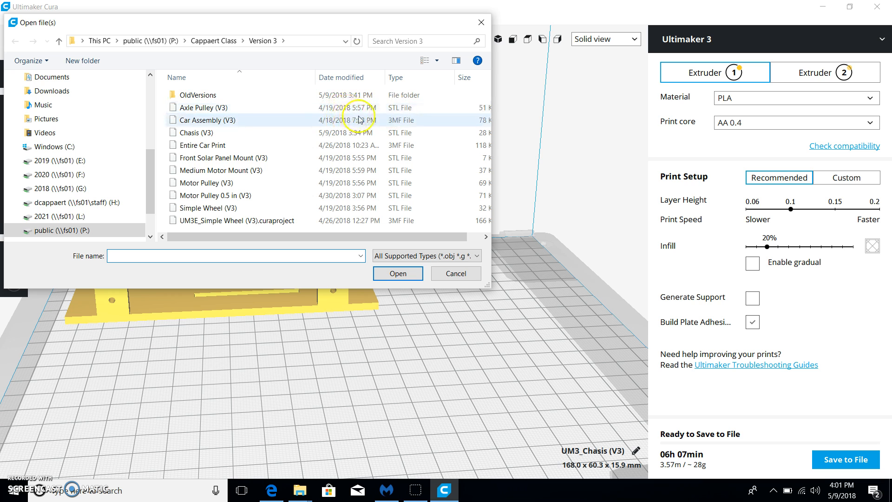
left_click(228, 158)
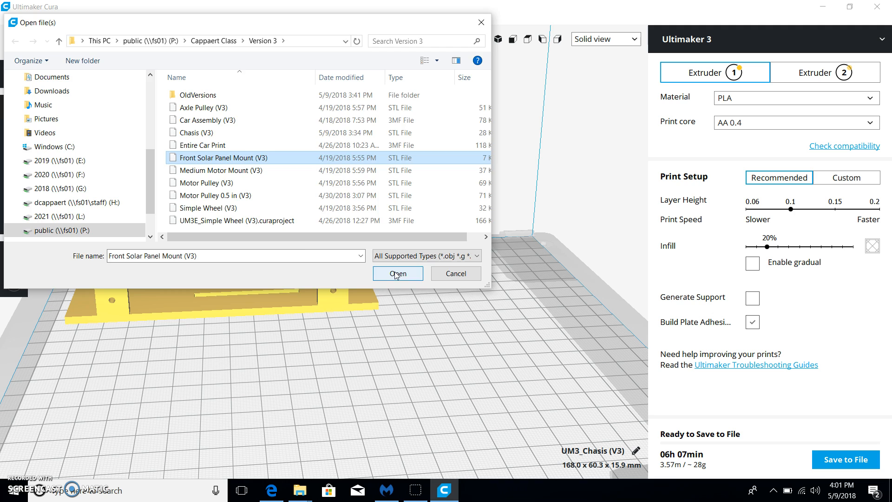
left_click(397, 274)
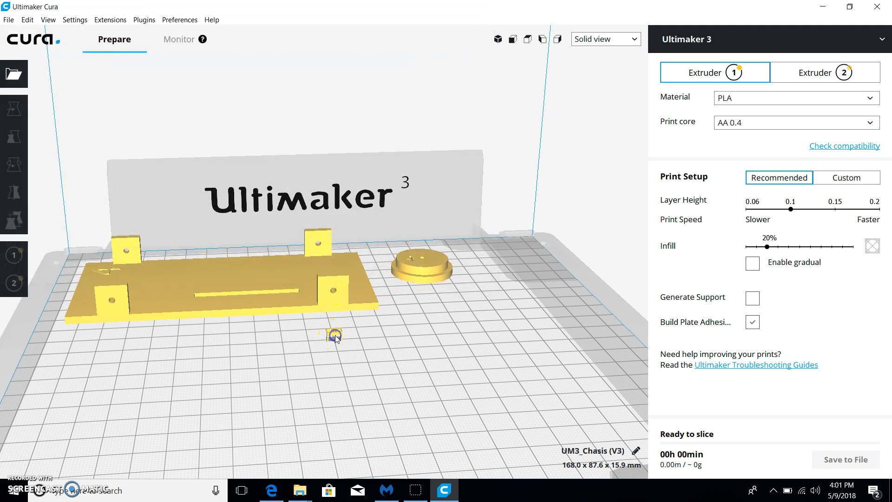
- Select the tiny solar panel mount and scale it up to full size
left_click(334, 336)
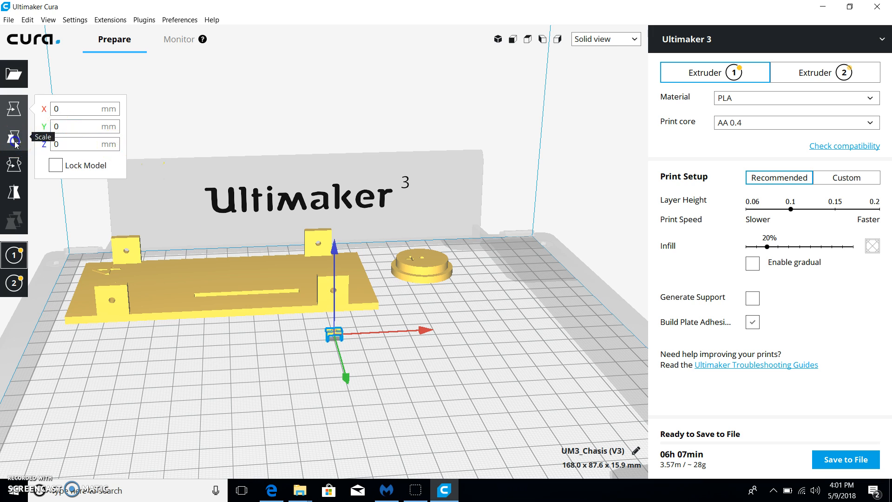
left_click(15, 138)
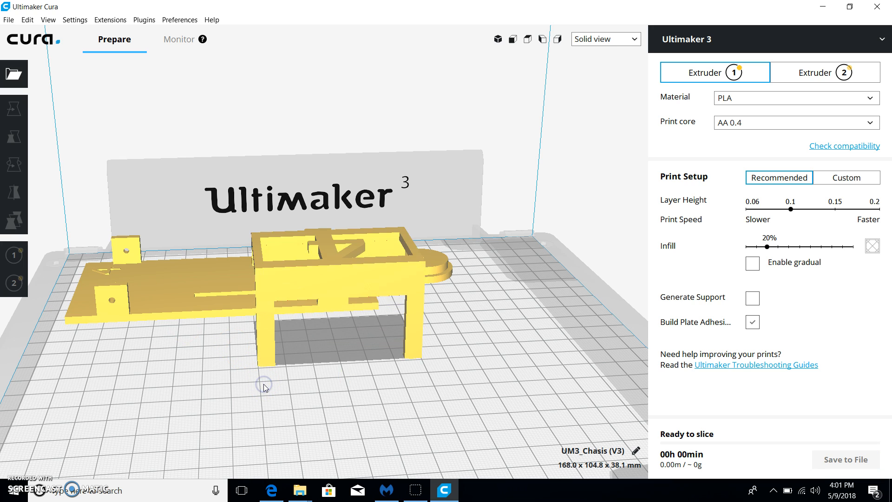
left_click(14, 135)
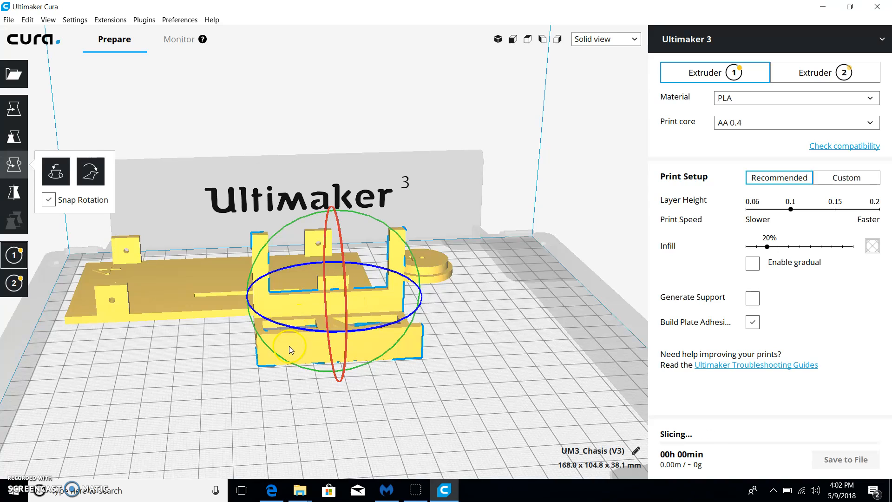
- Drag the rotation rings to turn the U-shaped bracket until it stands upright
left_click_drag(290, 349, 347, 322)
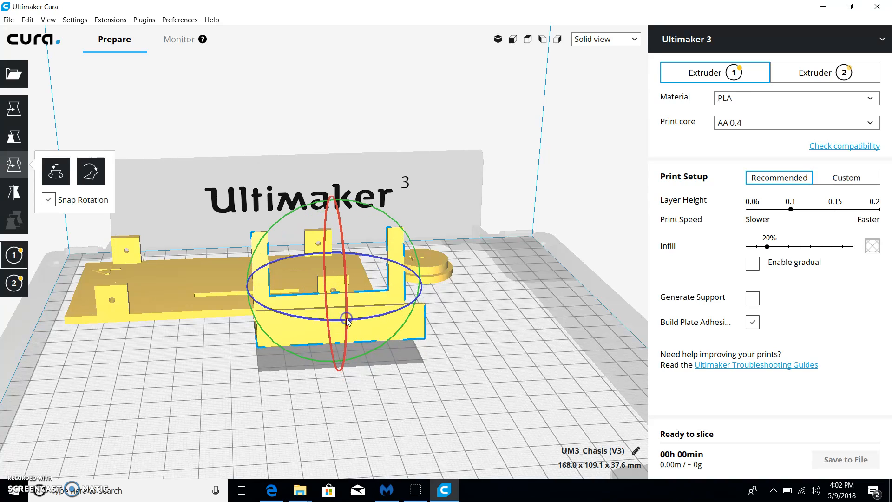
left_click_drag(347, 322, 341, 358)
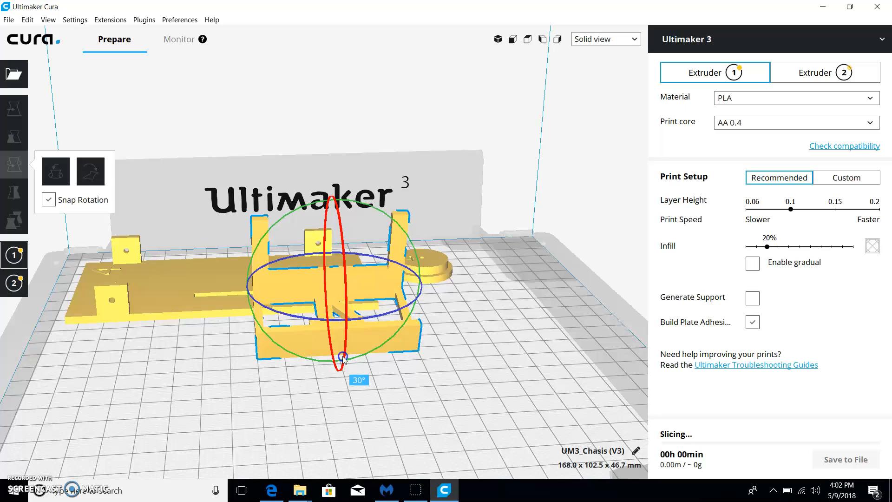
left_click_drag(342, 358, 347, 349)
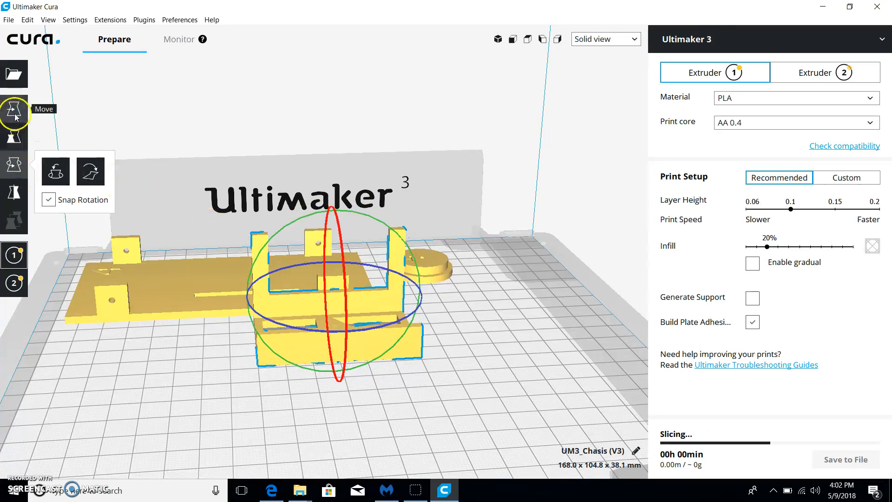
- Move the bracket right of the base plate, nudged slightly forward, then deselect it
left_click(13, 108)
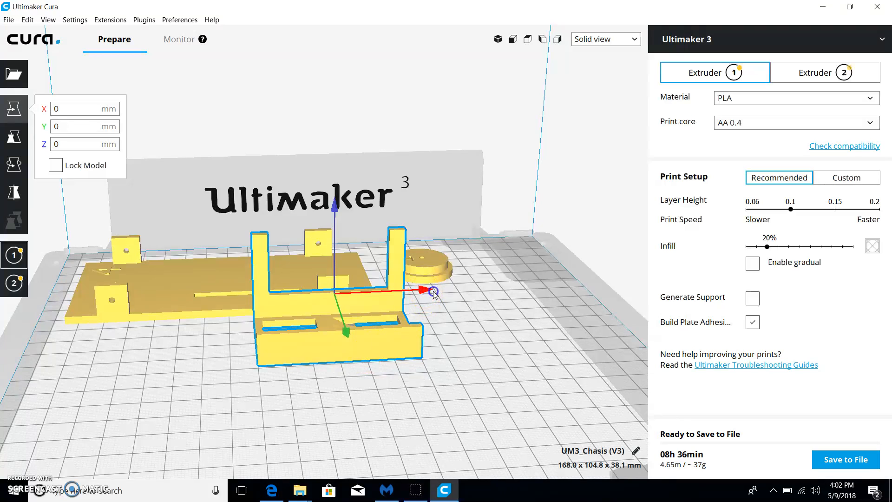
left_click_drag(426, 291, 506, 327)
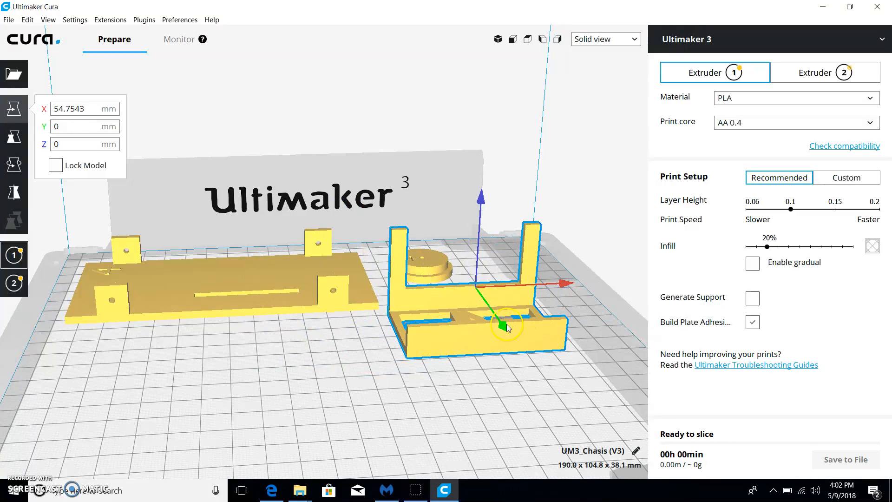
left_click_drag(505, 329, 512, 422)
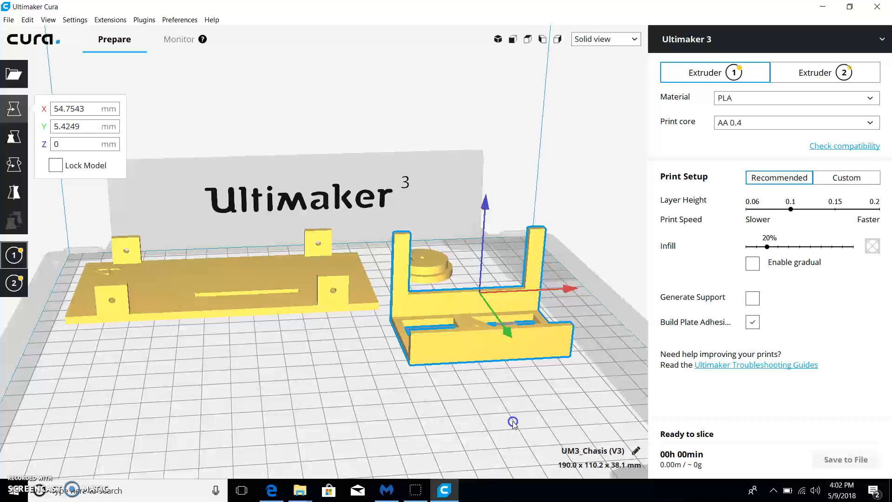
left_click(179, 276)
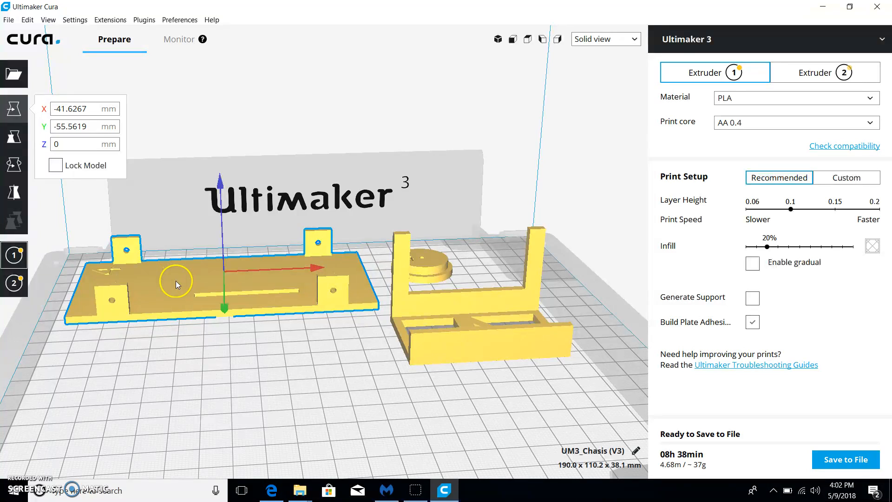
mouse_move(14, 137)
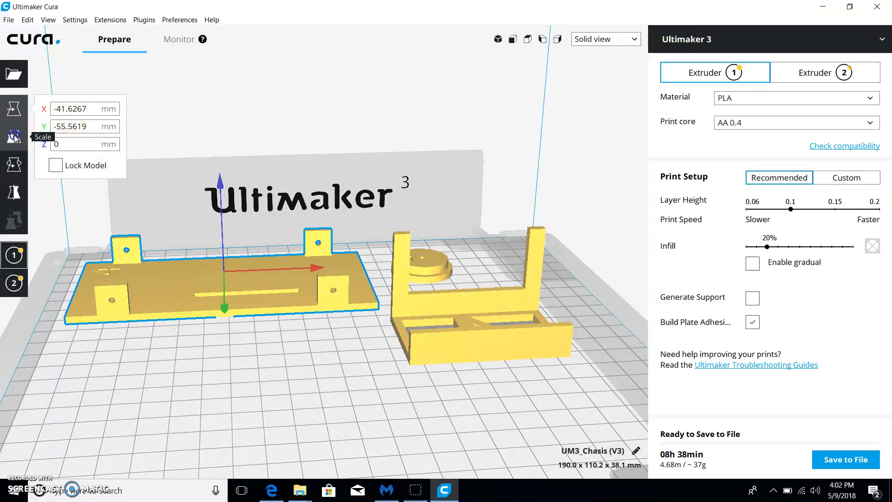
left_click(14, 136)
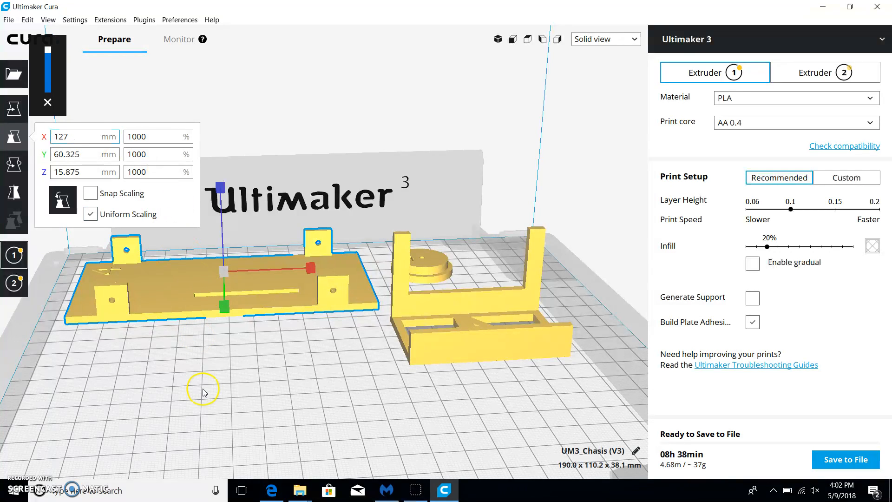
right_click(179, 286)
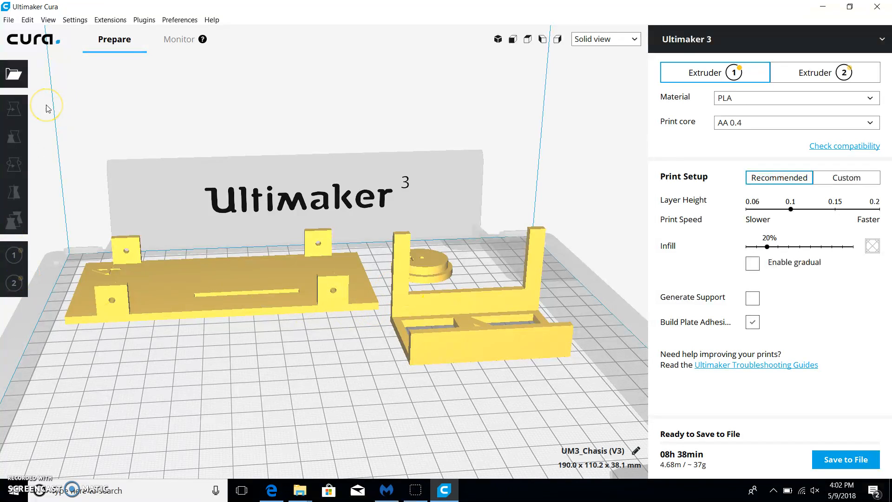
- Load the Medium Motor Mount (V3) file onto the build plate
left_click(14, 74)
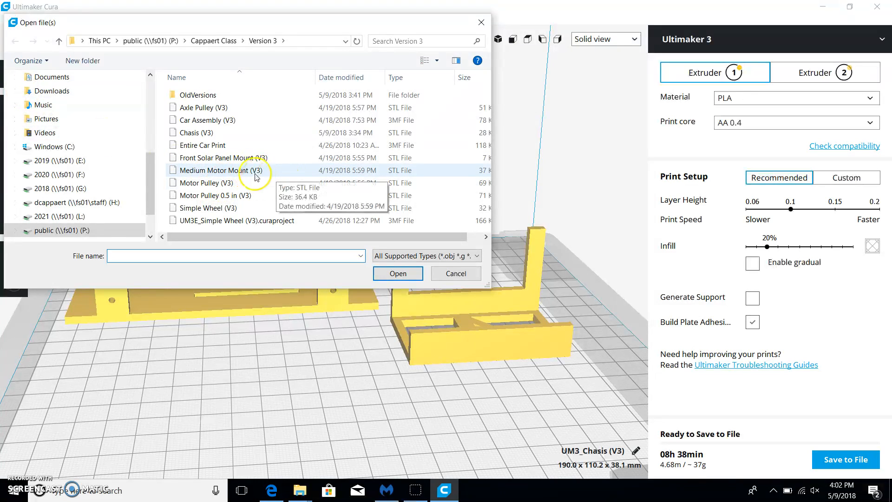
left_click(220, 170)
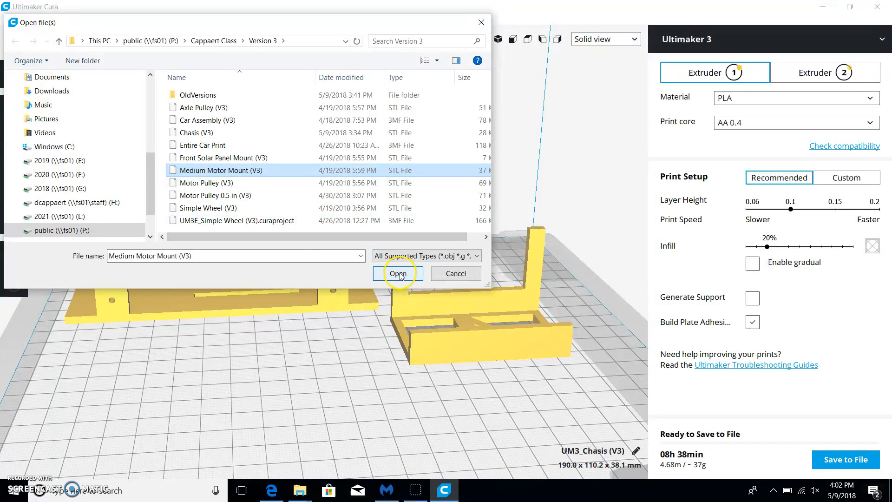
left_click(397, 273)
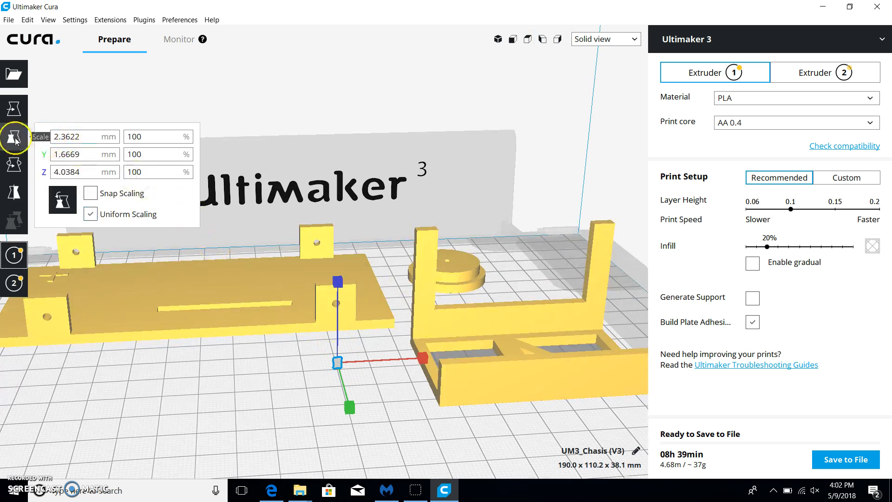
- Scale up the motor mount and rotate it so its flat base lies on the plate
left_click(84, 136)
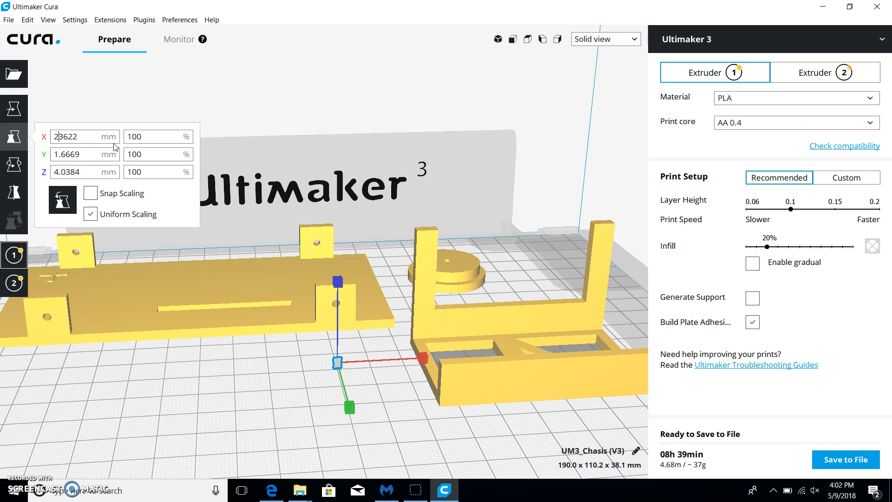
left_click(83, 137)
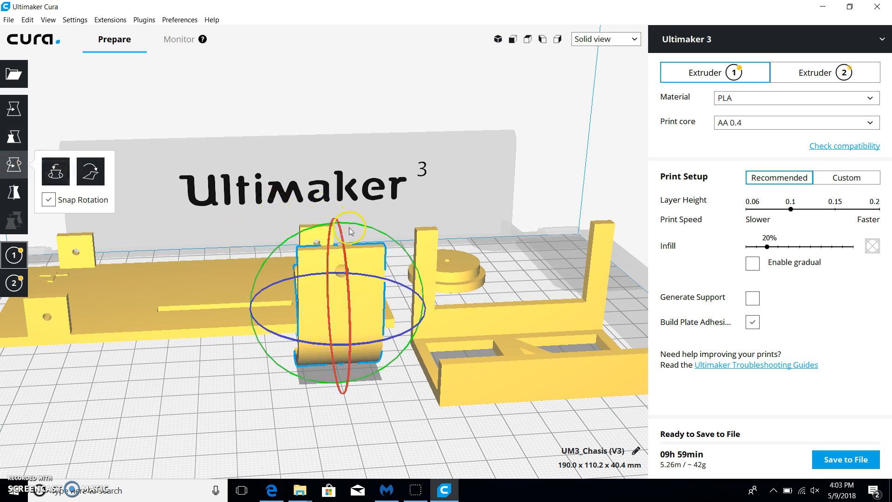
left_click_drag(351, 231, 341, 384)
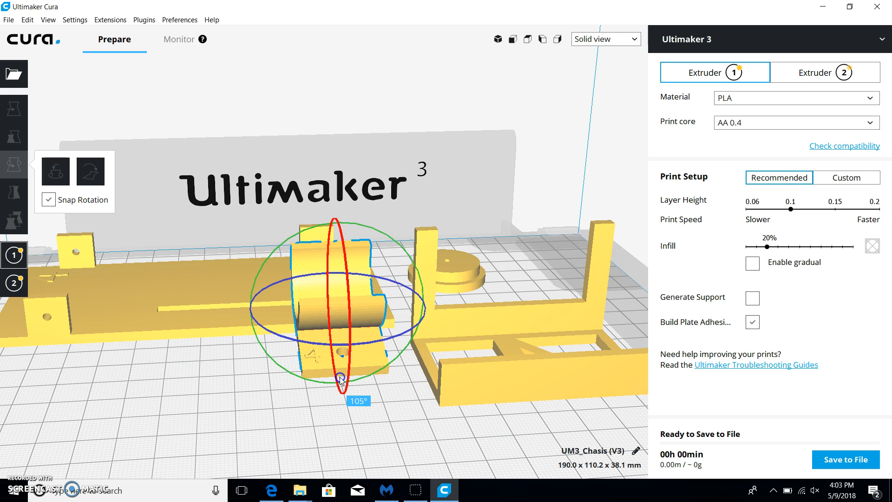
left_click_drag(340, 387, 347, 373)
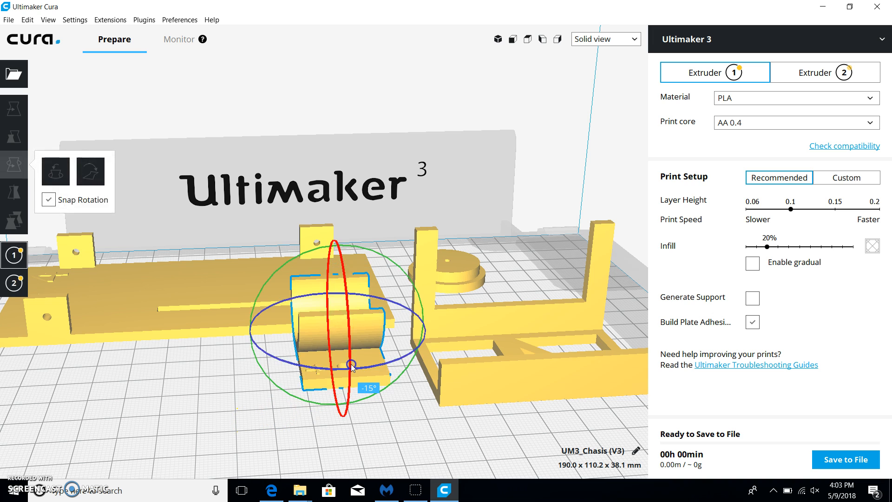
left_click(257, 409)
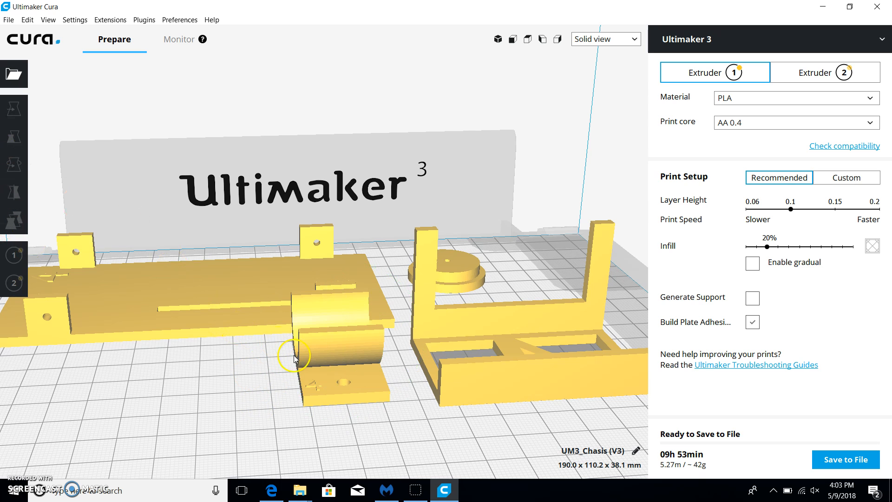
left_click(13, 165)
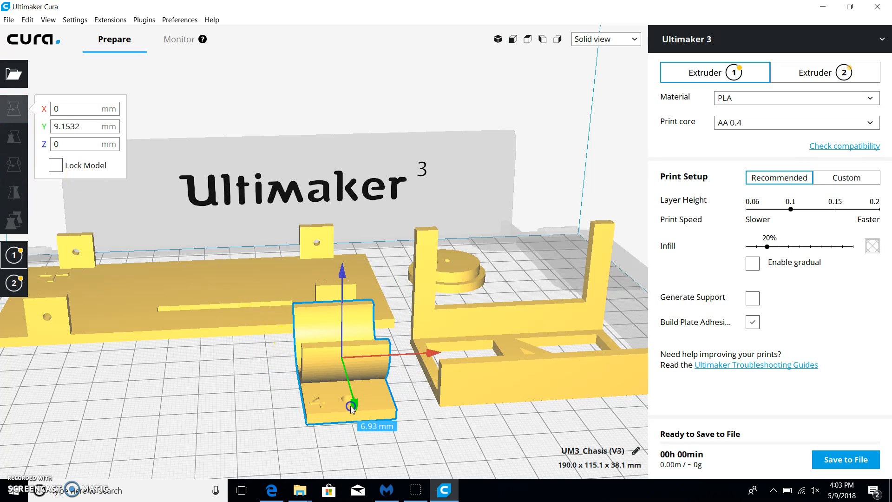
- Slide the motor mount forward to sit in front of the base plate
left_click_drag(353, 404, 421, 362)
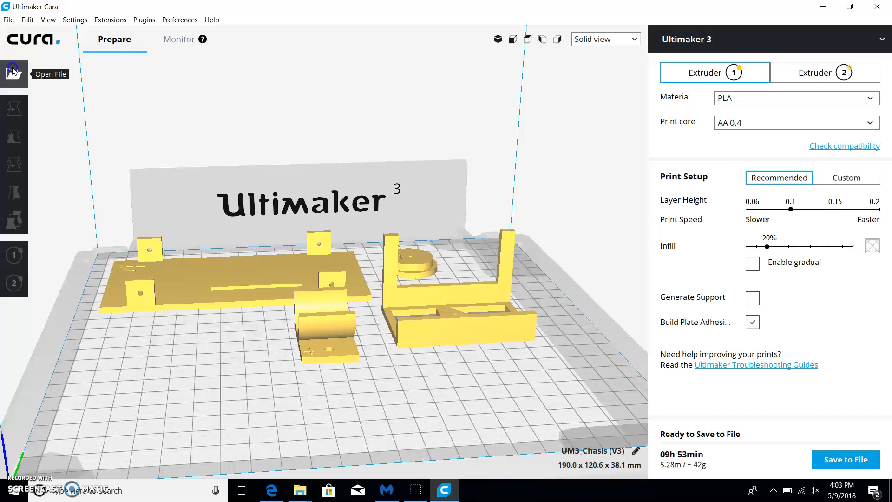
- Load the Motor Pulley (V3) file, which Cura auto-scales to 10000%
left_click(12, 73)
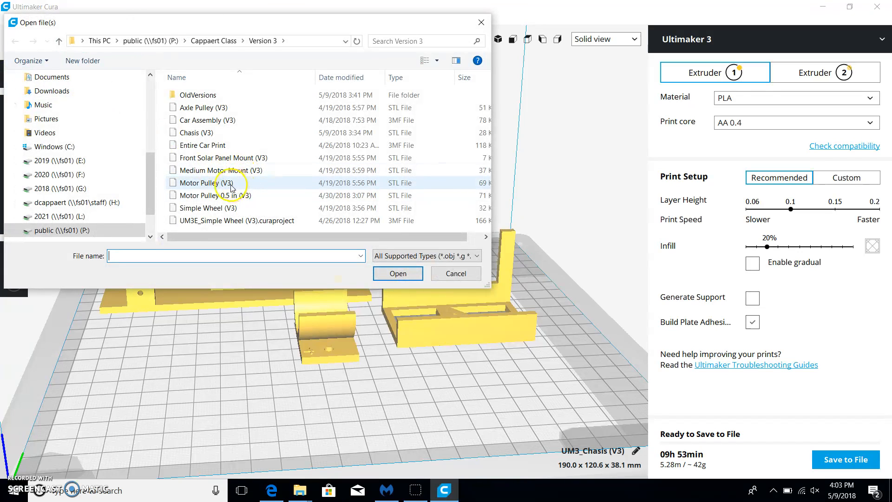
left_click(205, 183)
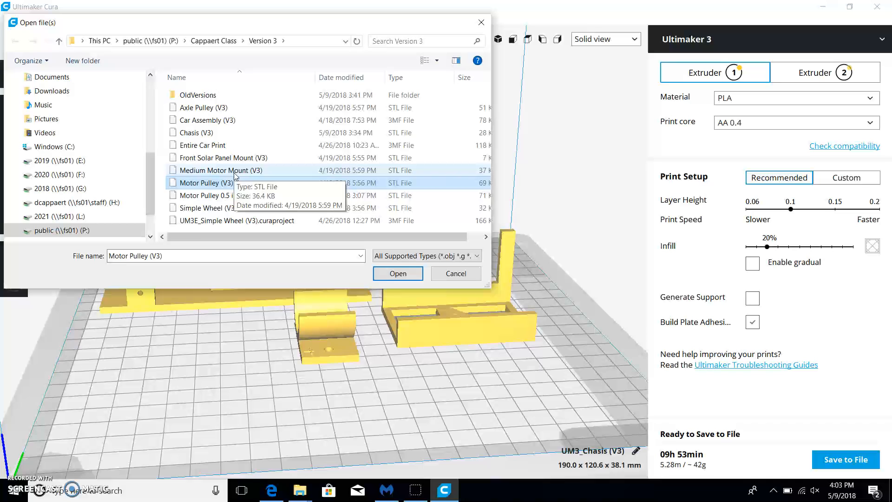
left_click(397, 274)
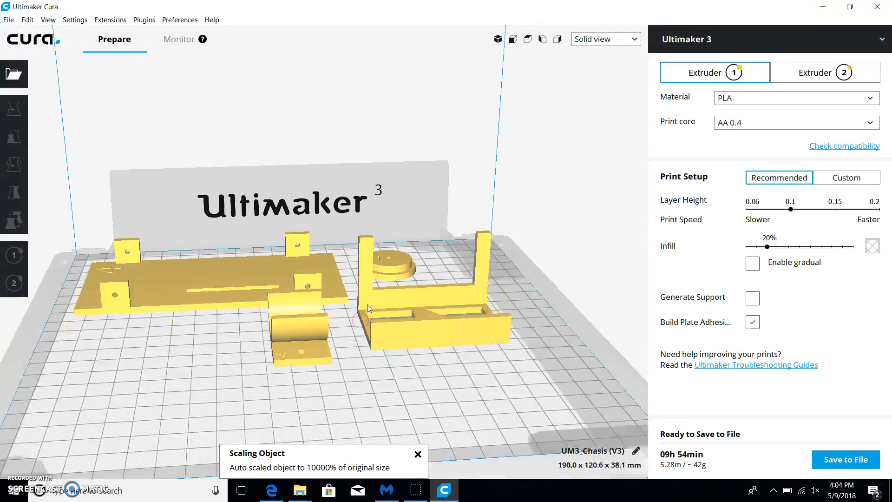
- Zoom and orbit around the motor mount to find and select the tiny motor pulley
left_click_drag(366, 307, 114, 403)
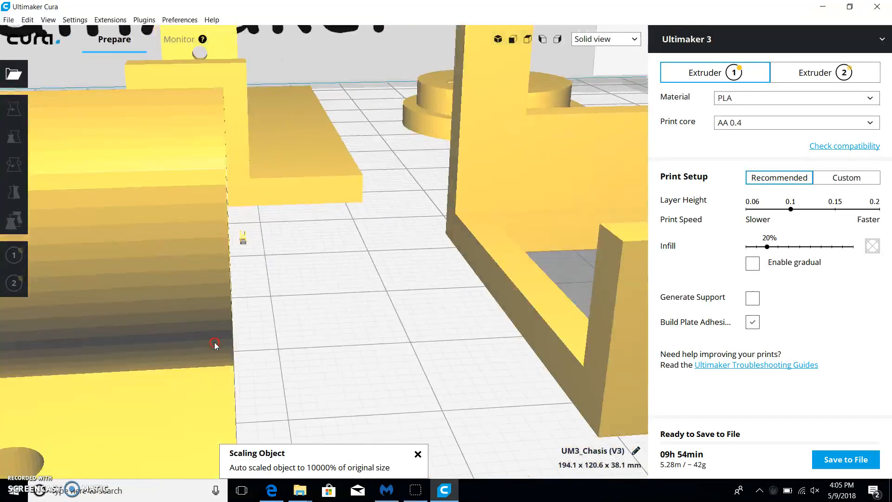
left_click_drag(215, 345, 202, 325)
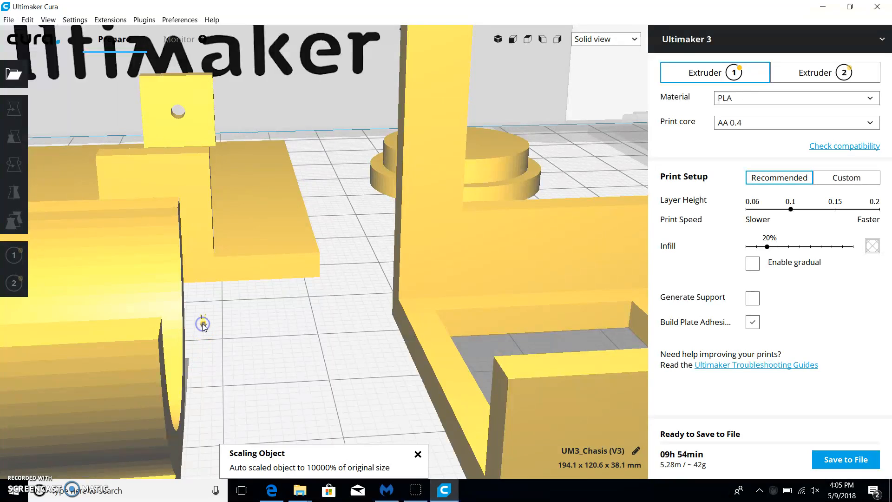
left_click(13, 108)
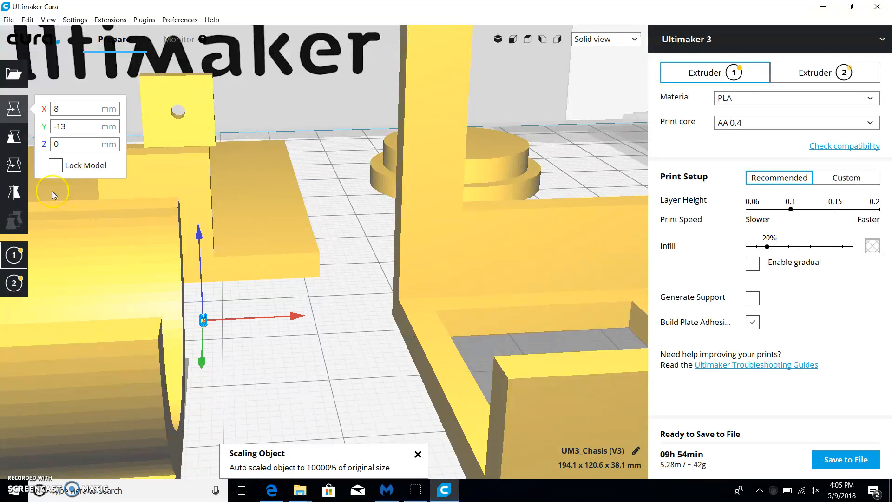
left_click(14, 137)
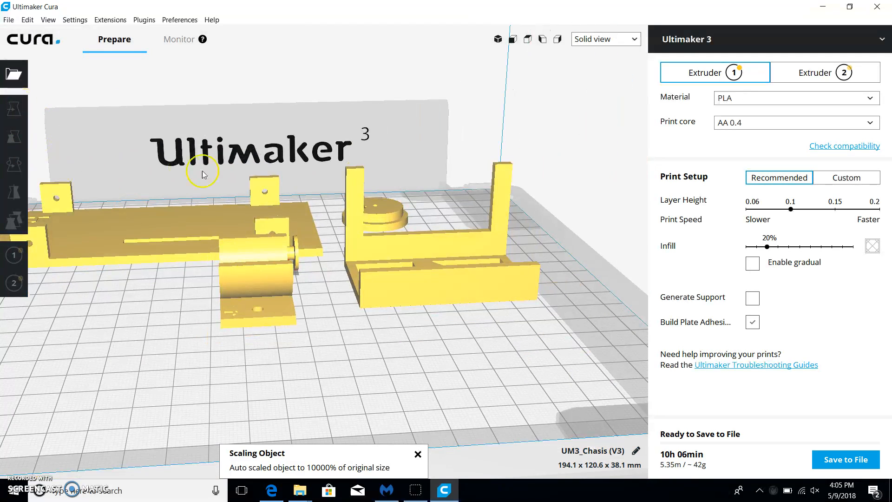
- Select the motor pulley, reposition it beside the motor mount, and reselect it
left_click(14, 199)
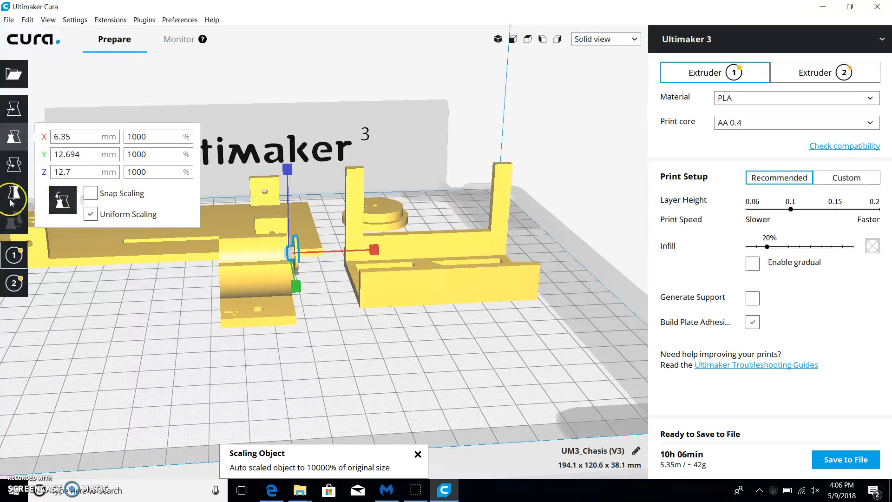
left_click(13, 164)
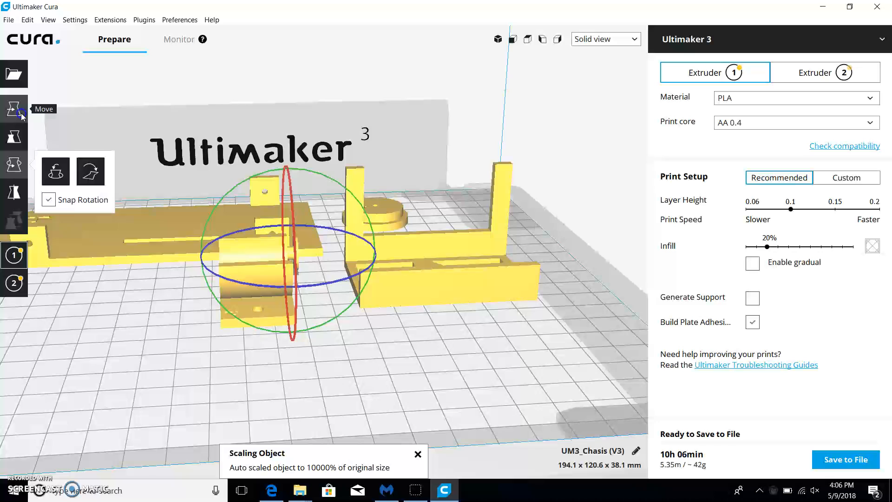
left_click(13, 109)
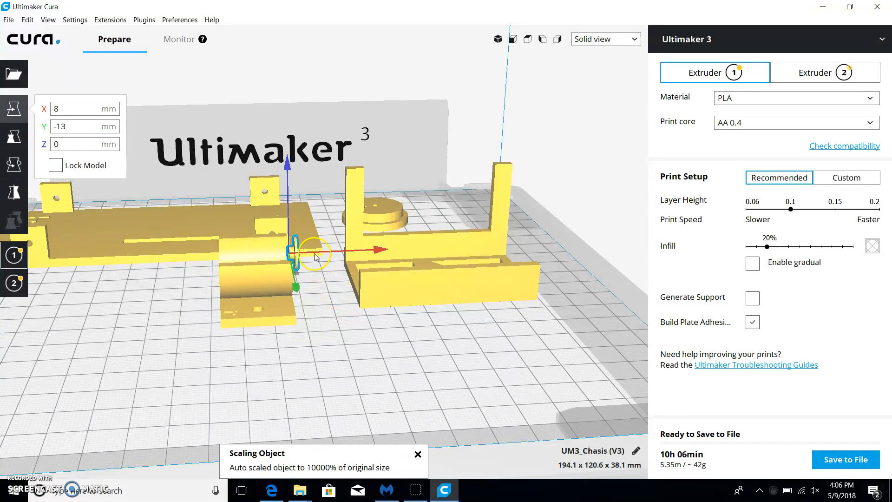
left_click_drag(316, 256, 319, 255)
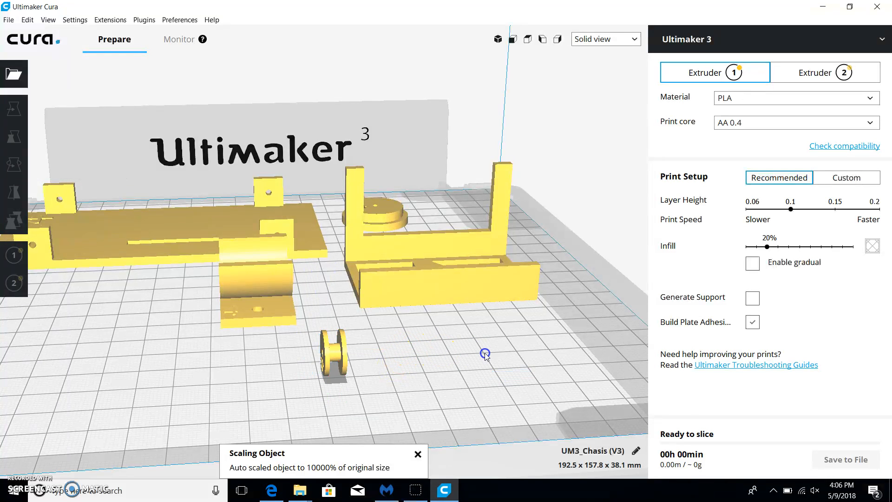
left_click(14, 108)
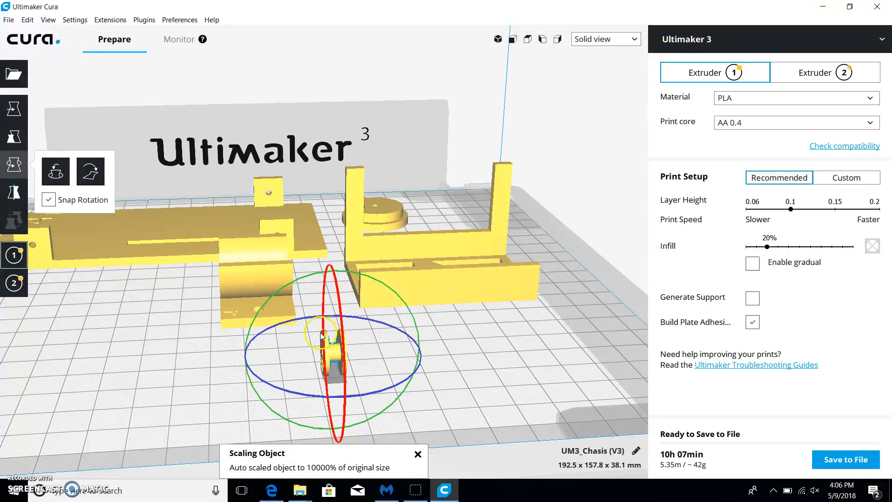
- Rotate the small wheel 90° so it lies flat on its side on the plate
left_click_drag(321, 335, 461, 351)
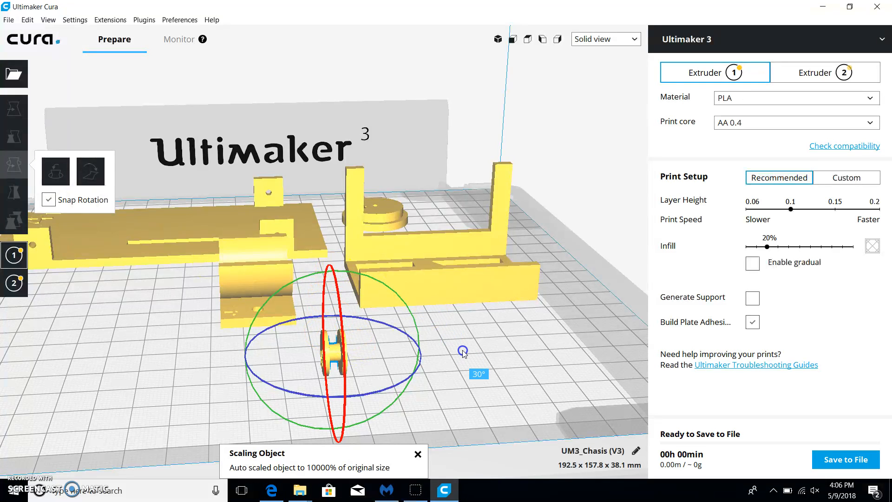
left_click_drag(463, 350, 458, 312)
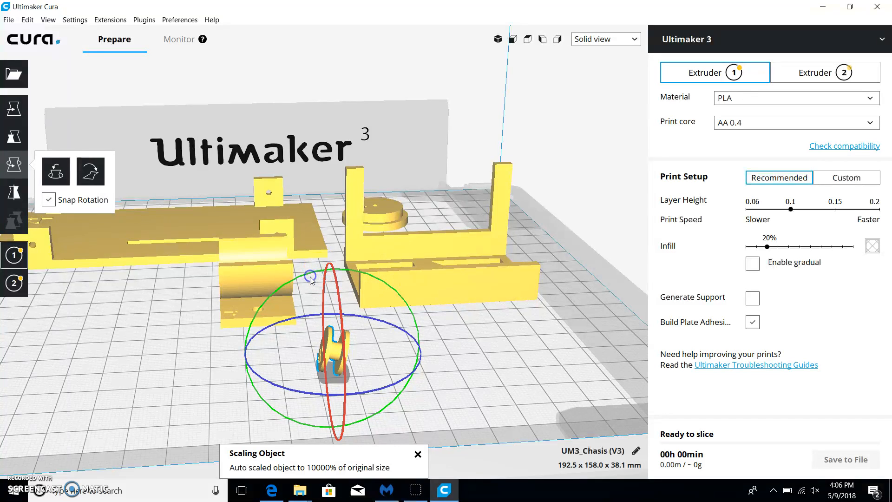
left_click_drag(310, 277, 389, 316)
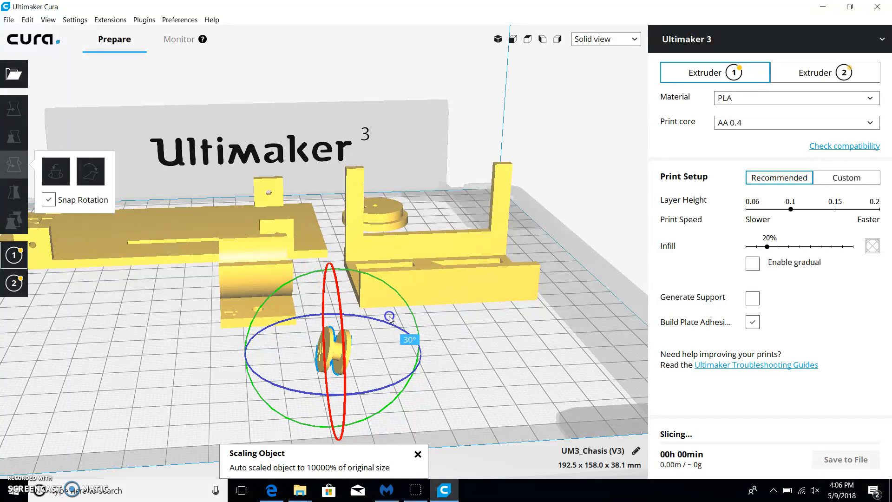
left_click_drag(391, 317, 385, 329)
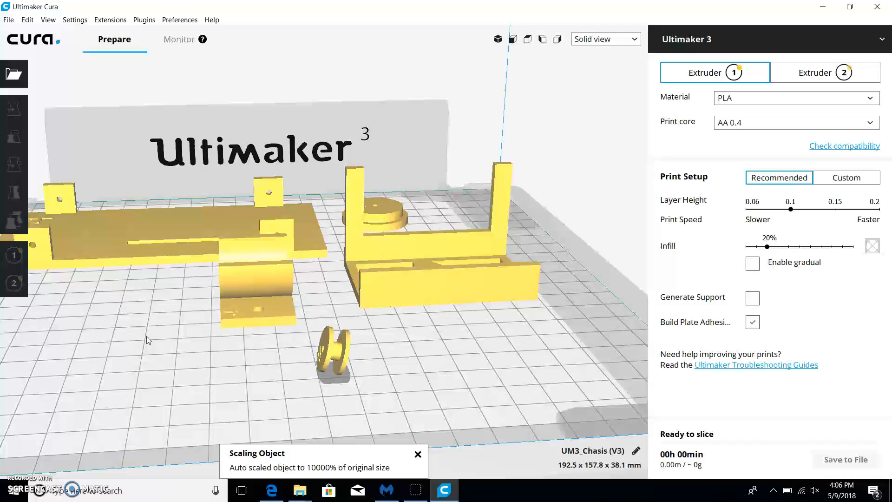
left_click(13, 165)
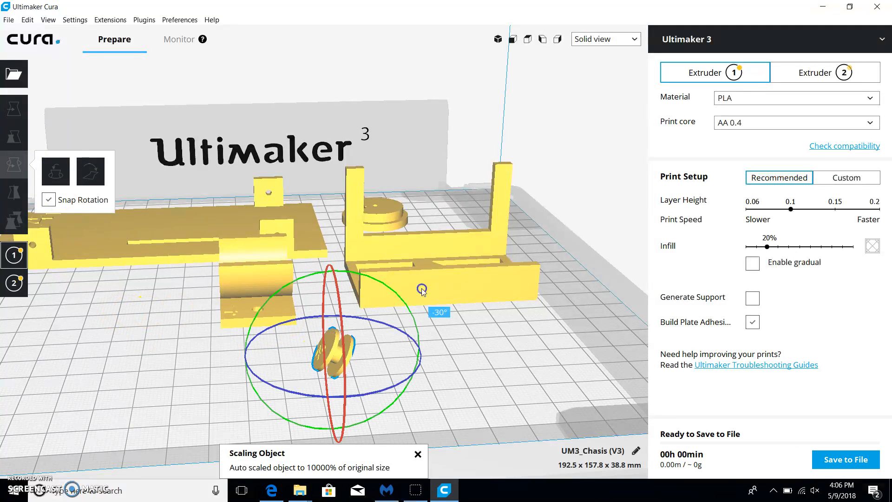
left_click_drag(422, 289, 410, 369)
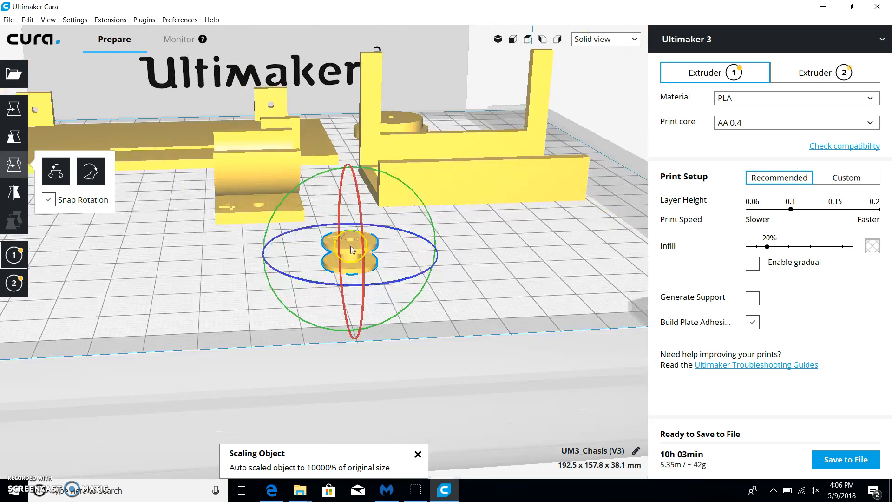
left_click_drag(349, 248, 204, 292)
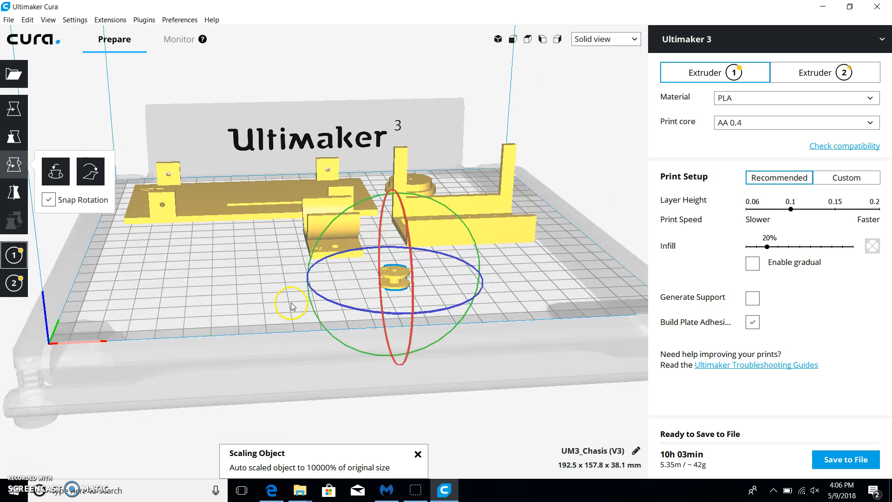
mouse_move(14, 72)
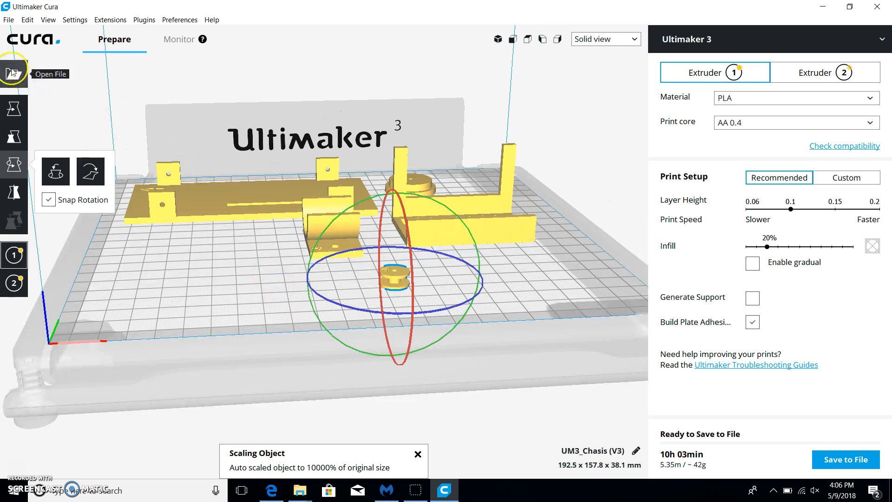
- Load Motor Pulley 0.5 in (V3) from the Version 3 folder
left_click(12, 72)
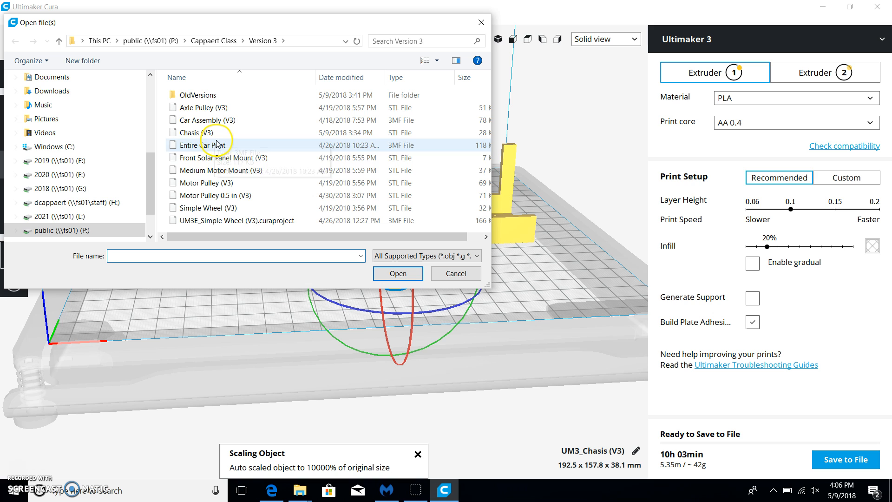
left_click(206, 182)
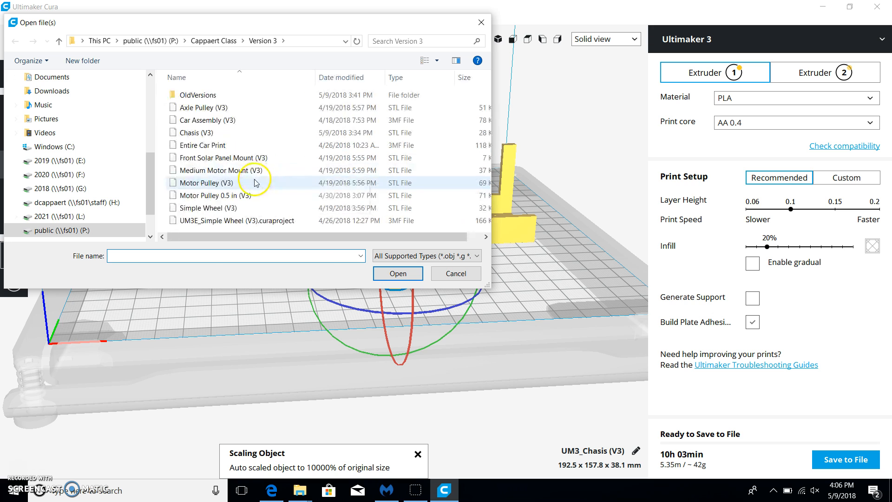
left_click(213, 195)
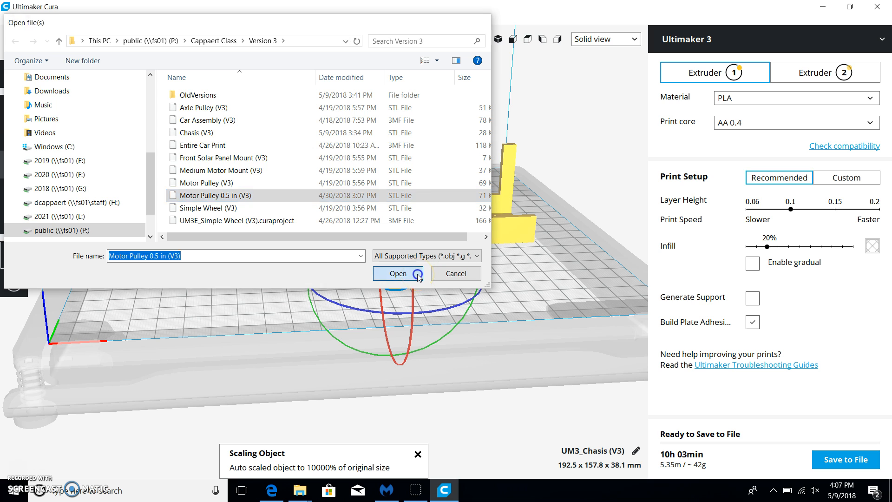
left_click(398, 274)
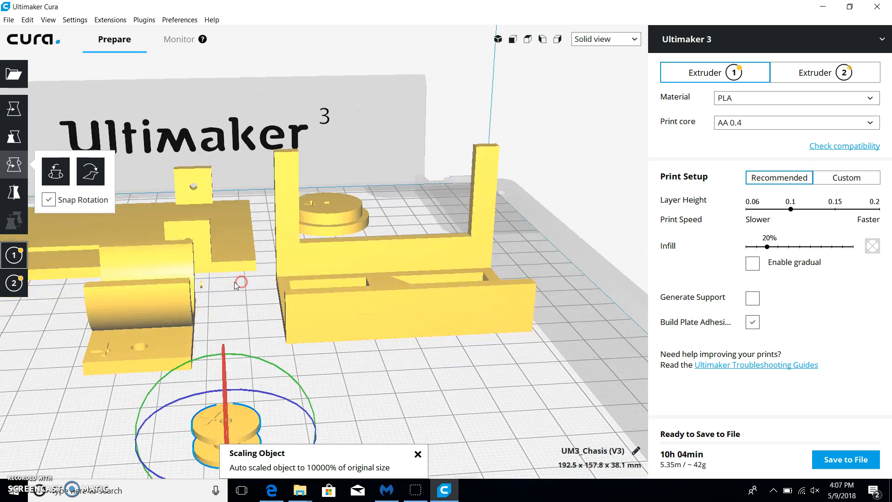
- Move the tiny 0.5 in motor pulley into empty space in front of the bracket
left_click_drag(238, 285, 193, 270)
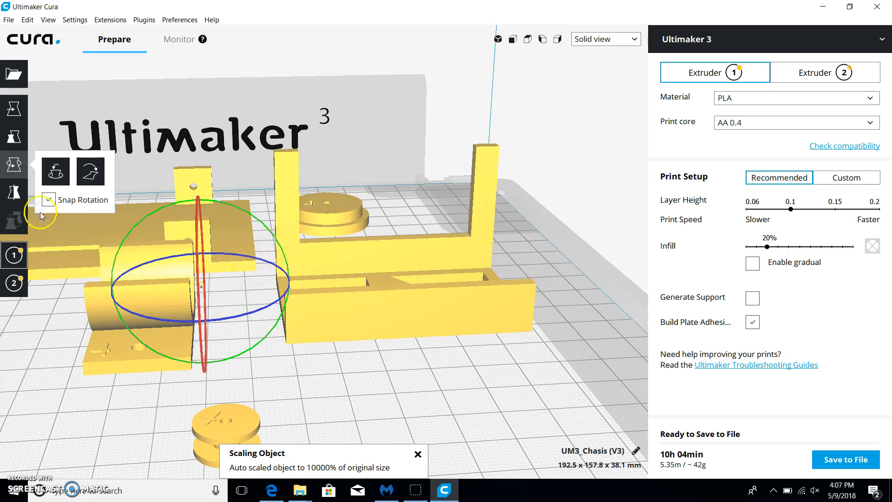
left_click(13, 109)
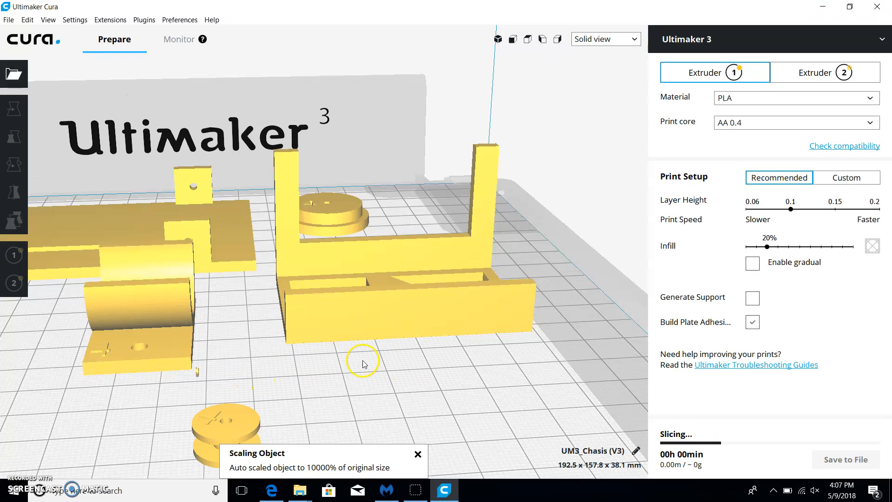
left_click(13, 108)
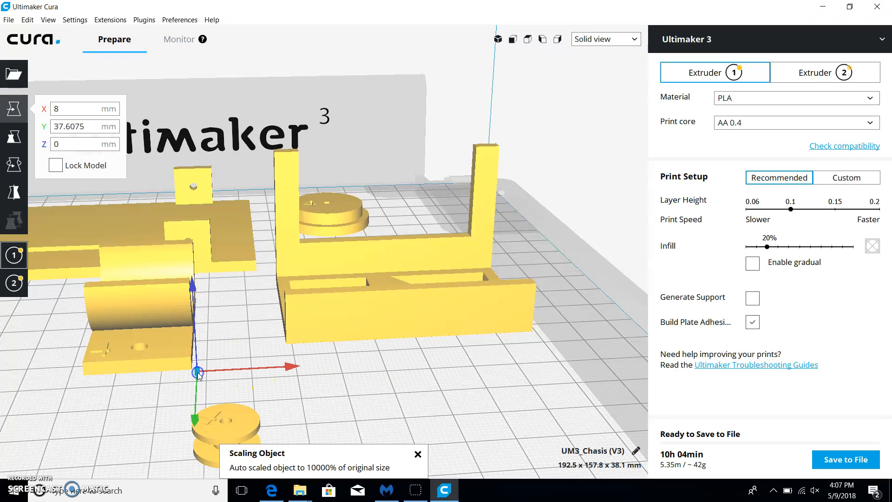
left_click_drag(196, 372, 430, 369)
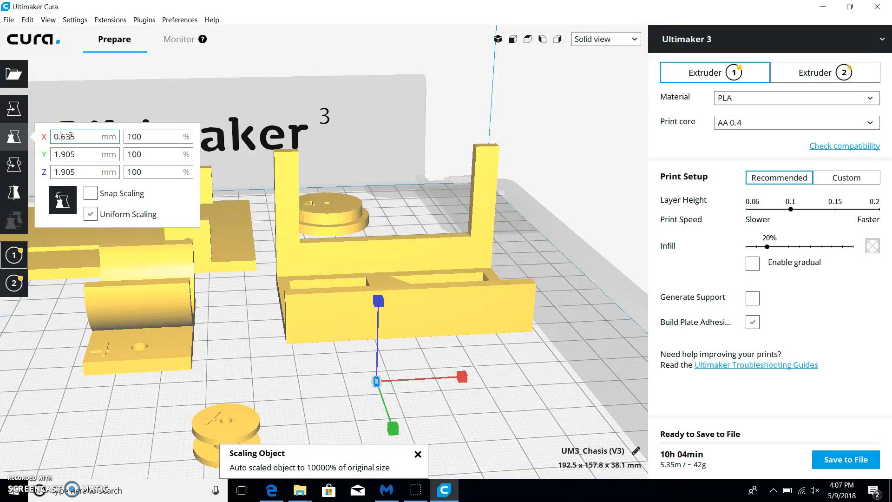
- Set the pulley's X size to 635 with uniform scaling
type("635")
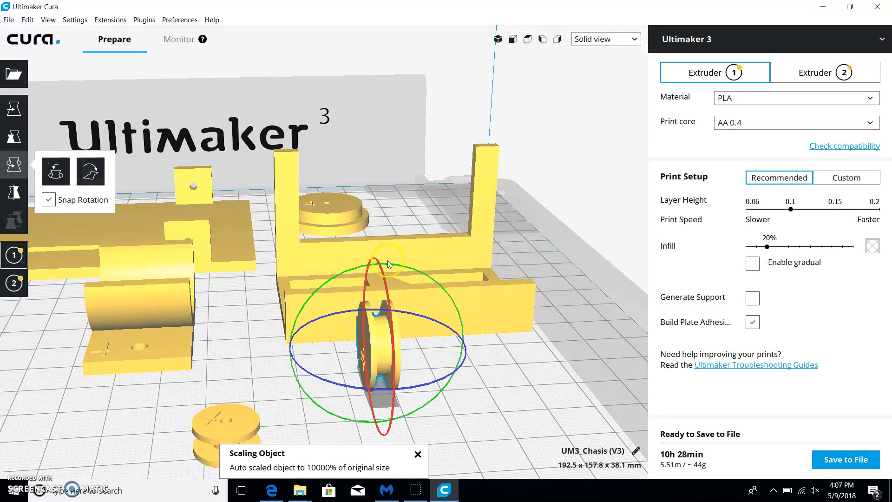
- Rotate the enlarged pulley 90° onto its side in front of the bracket
left_click_drag(390, 264, 461, 318)
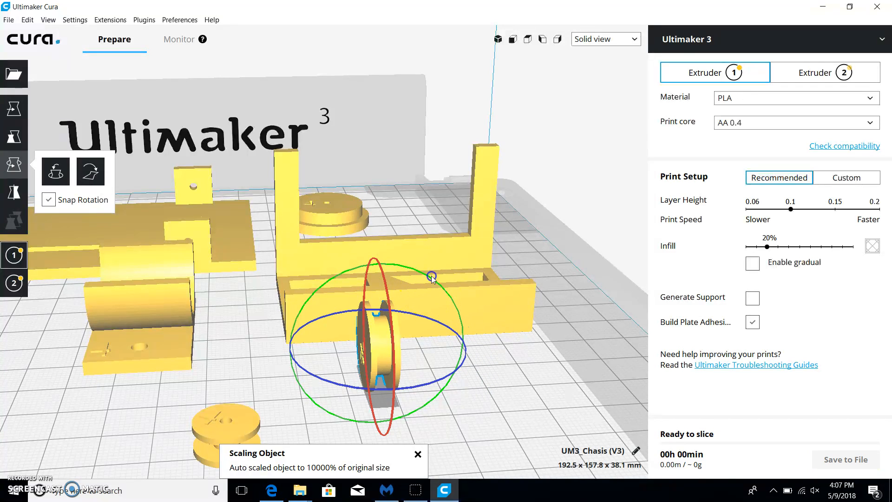
left_click_drag(432, 277, 499, 425)
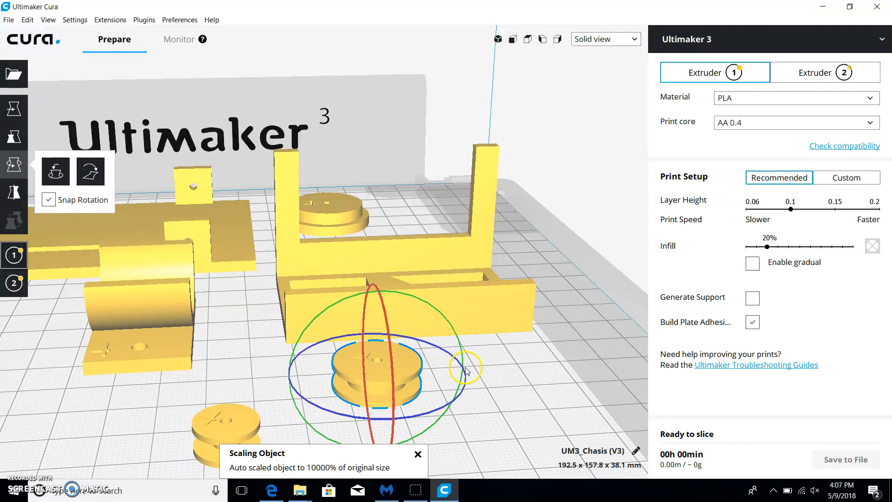
left_click_drag(467, 370, 142, 429)
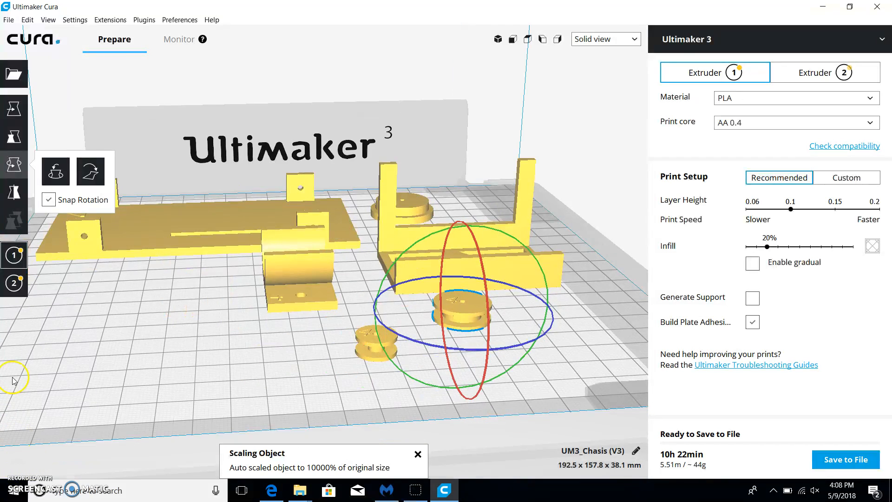
- Choose Medium Motor Mount (V3) in the Version 3 folder to add it
left_click(13, 74)
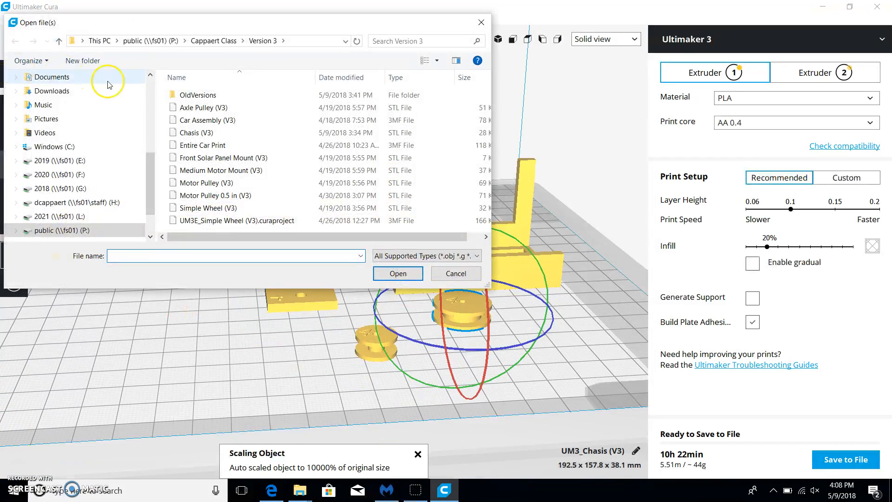
left_click(211, 170)
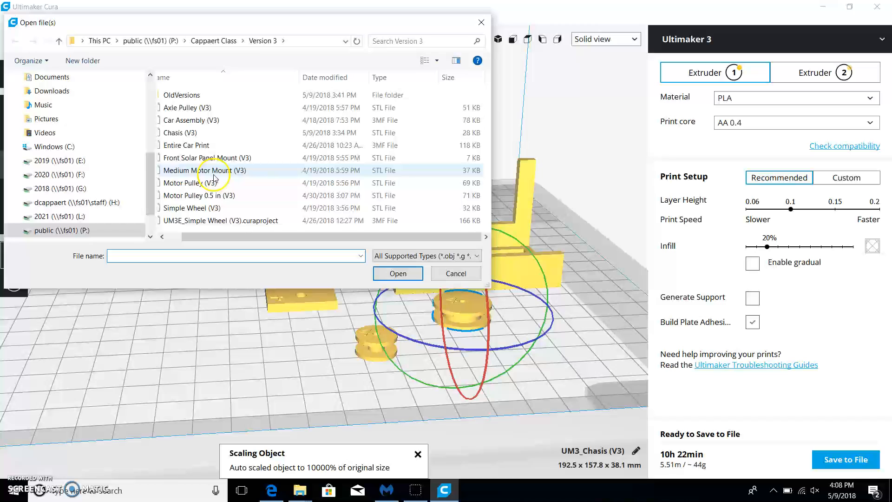
left_click(205, 207)
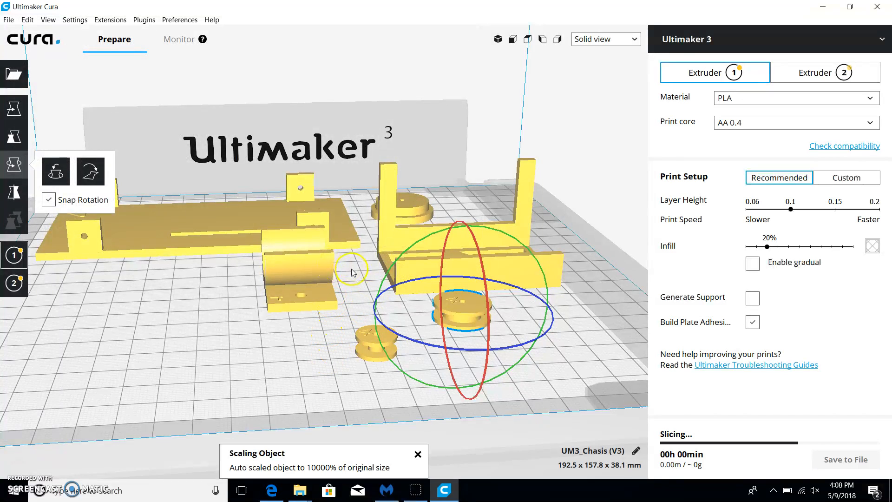
- Slide the front pulley along X beside the other wheels, then select the tiny new part
left_click_drag(351, 273, 170, 290)
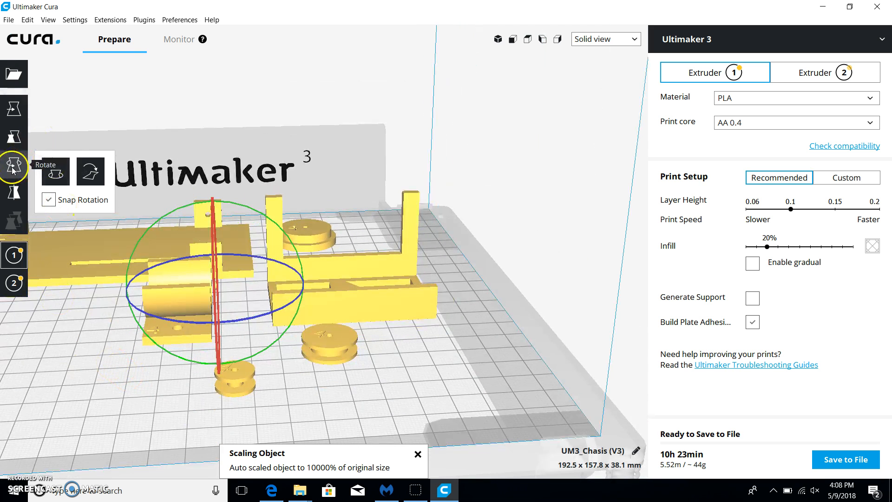
left_click(14, 109)
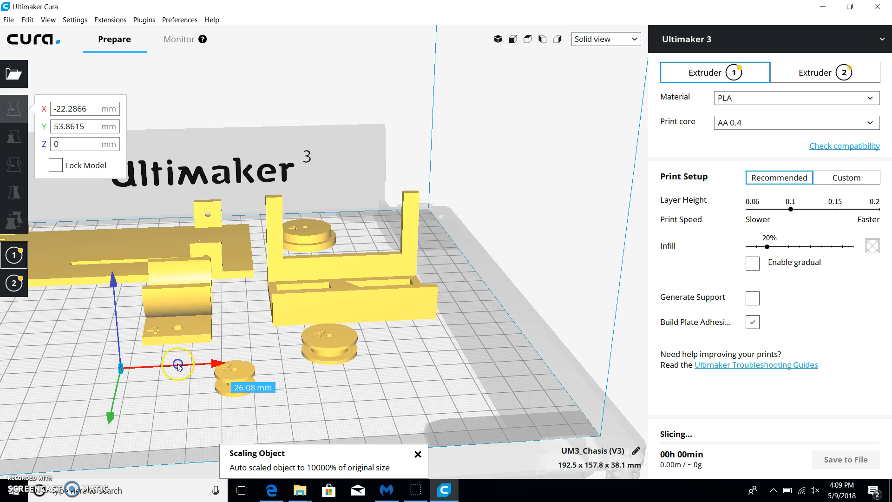
left_click_drag(179, 364, 332, 327)
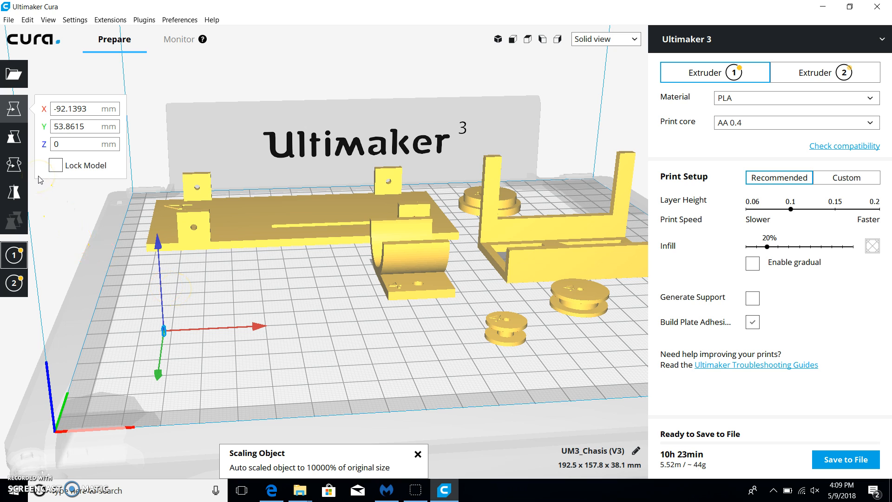
mouse_move(11, 137)
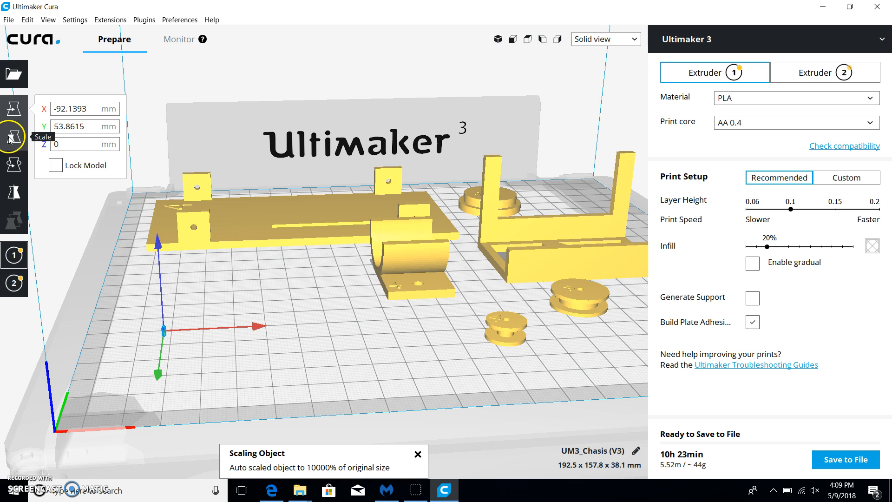
left_click(14, 135)
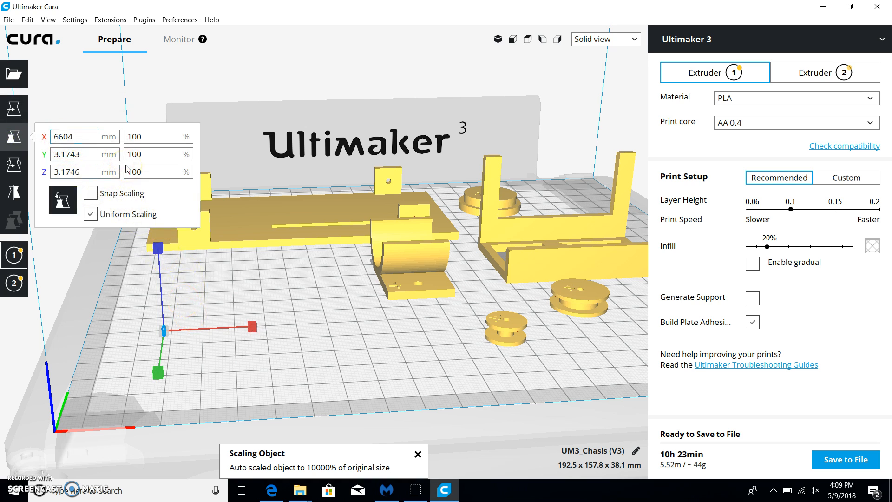
- Rotate the standing wheel until it lies flat at the front-left of the plate
left_click(84, 137)
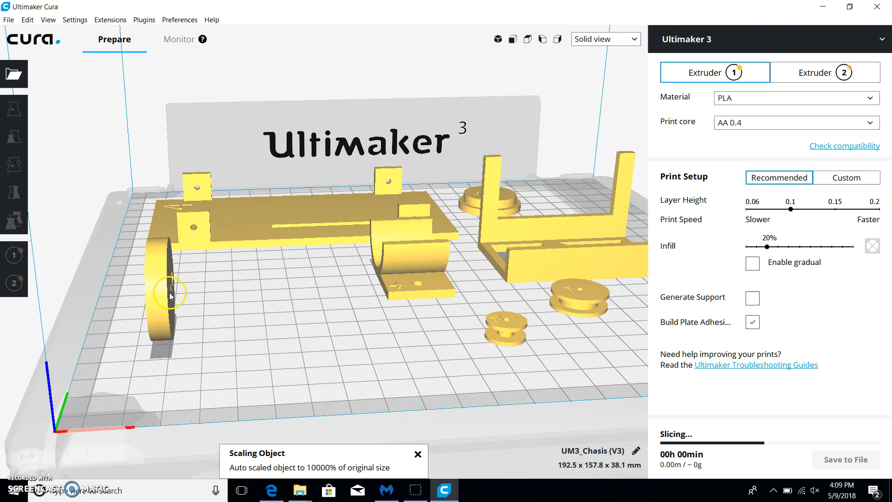
left_click(13, 164)
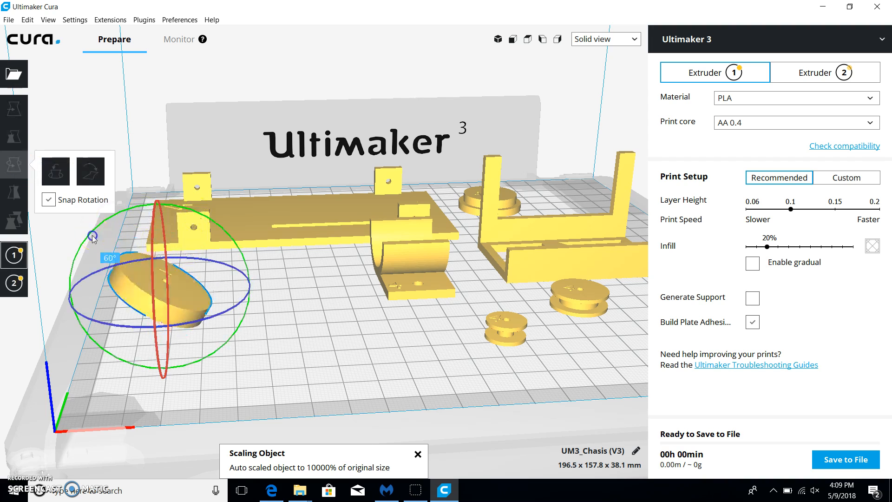
left_click_drag(93, 236, 219, 248)
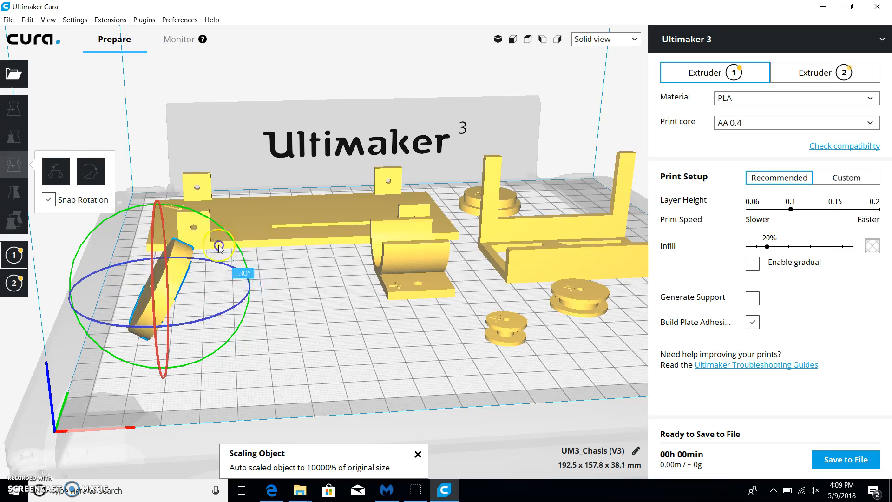
left_click_drag(219, 247, 104, 296)
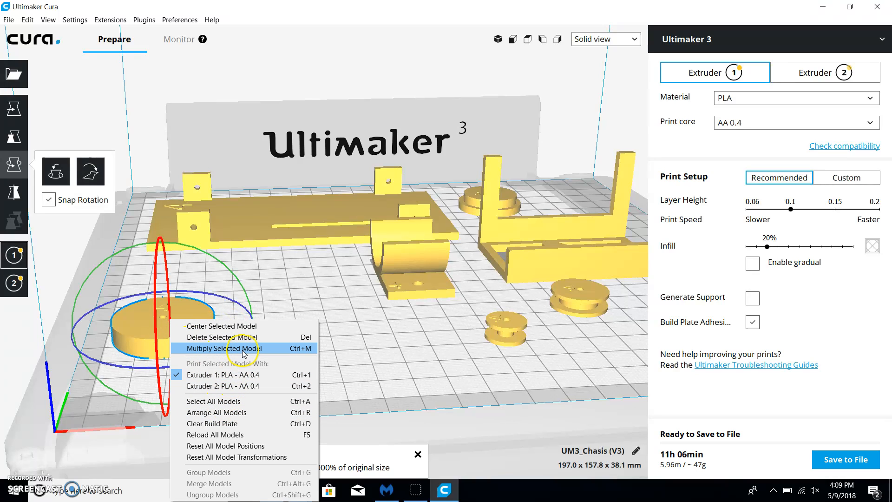
- Multiply the flat wheel with 3 copies, giving four wheels
left_click(226, 348)
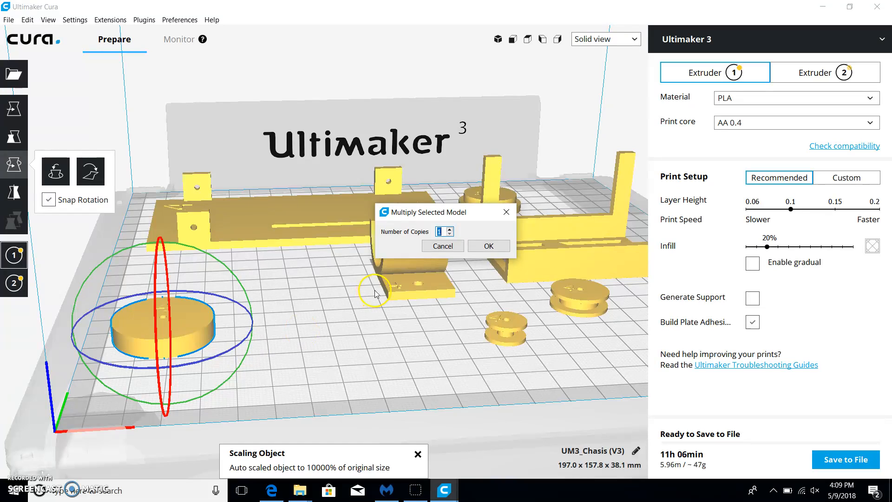
left_click(448, 229)
type("3")
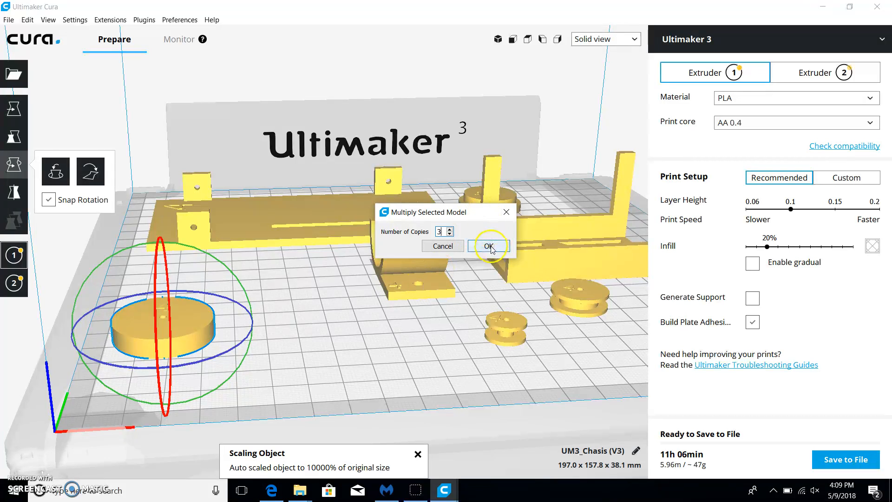
left_click(488, 245)
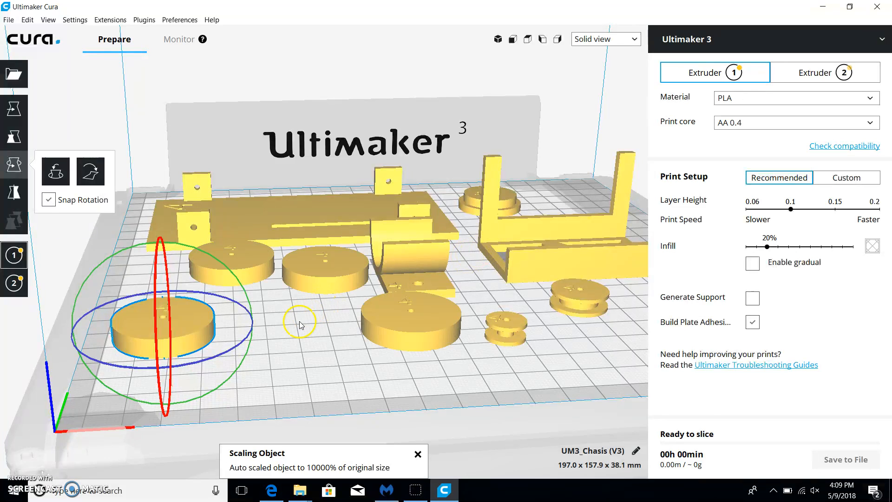
mouse_move(13, 136)
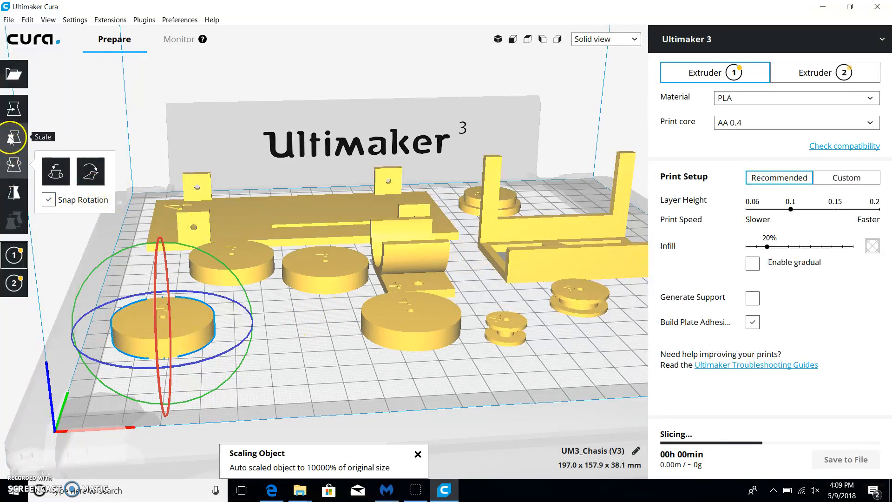
left_click(14, 108)
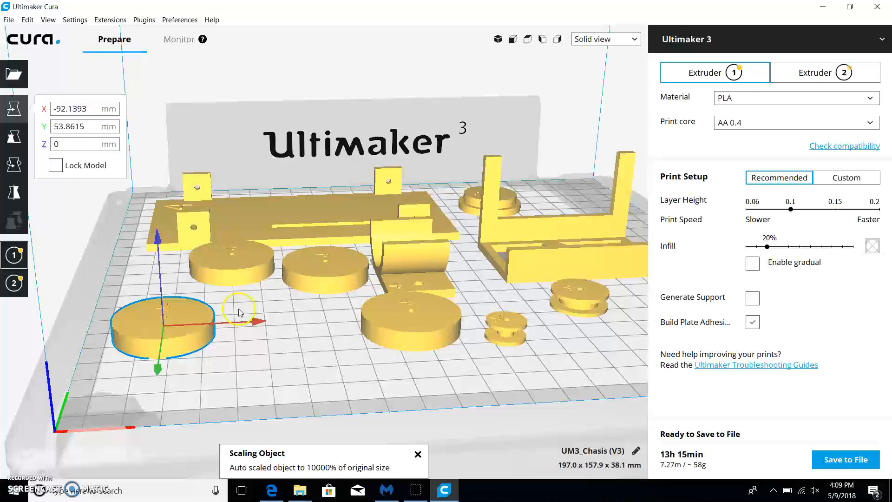
- Drag three wheels apart into a row along the front of the plate
left_click_drag(162, 327, 232, 265)
type("-36")
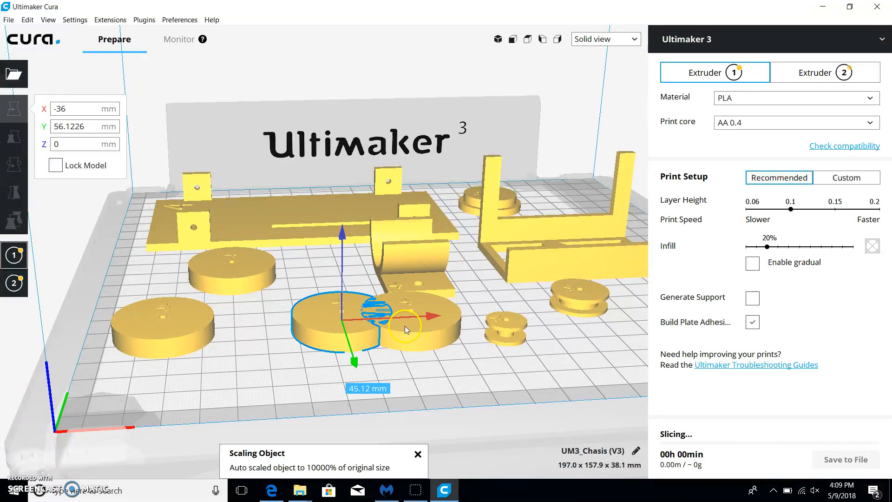
left_click_drag(407, 322, 498, 322)
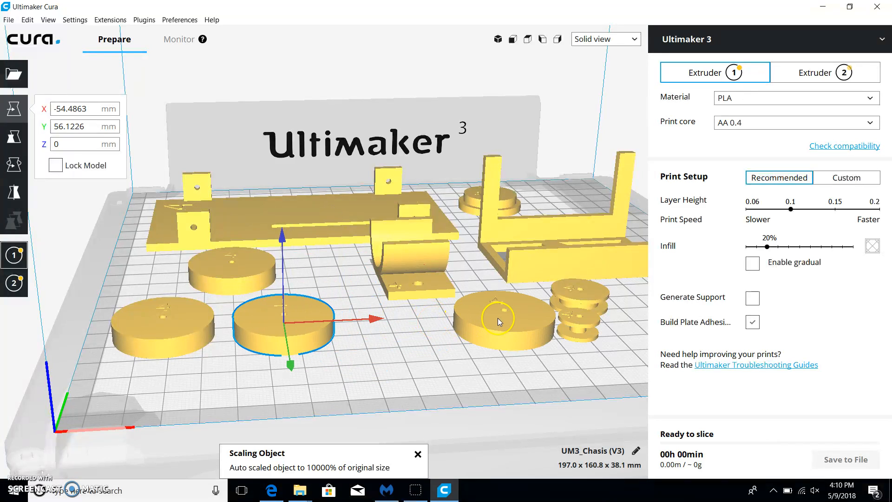
left_click_drag(283, 325, 501, 319)
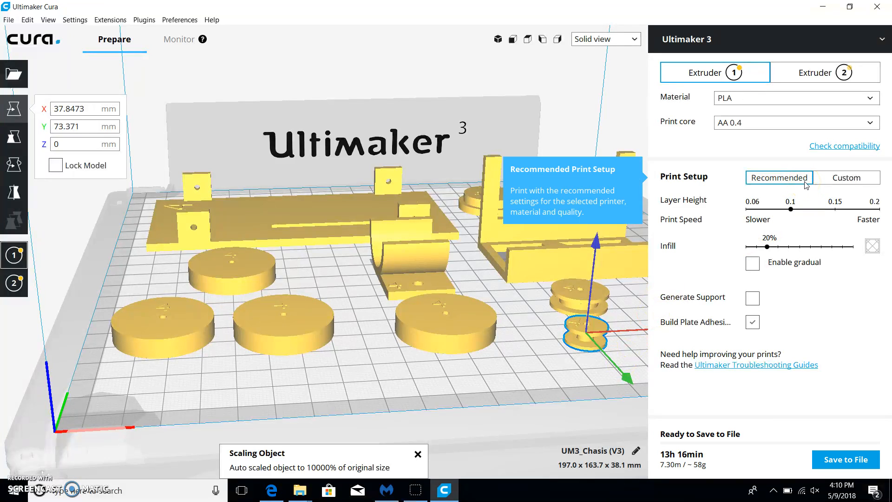
- Switch to Custom print setup and choose the Fast - 0.2mm profile
left_click(846, 177)
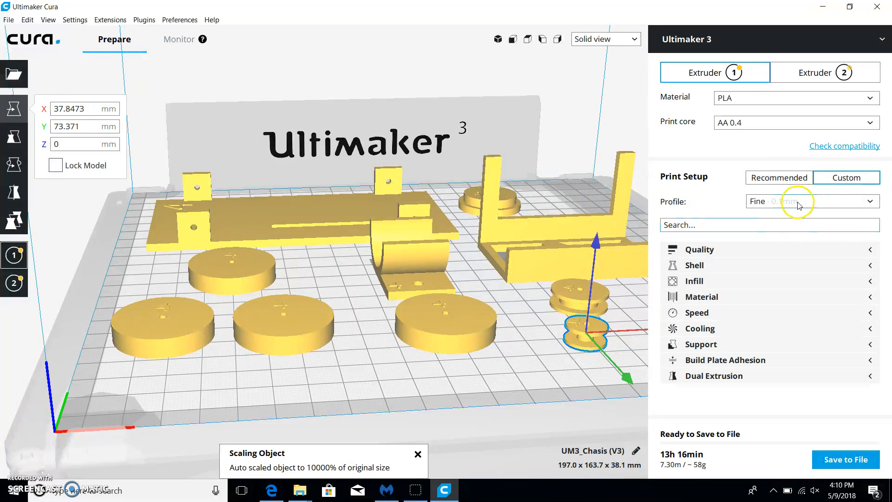
left_click(810, 201)
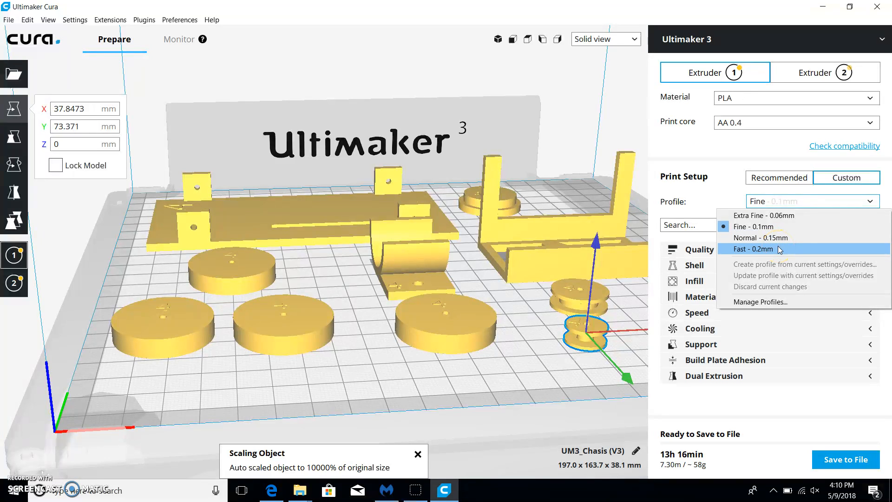
mouse_move(778, 237)
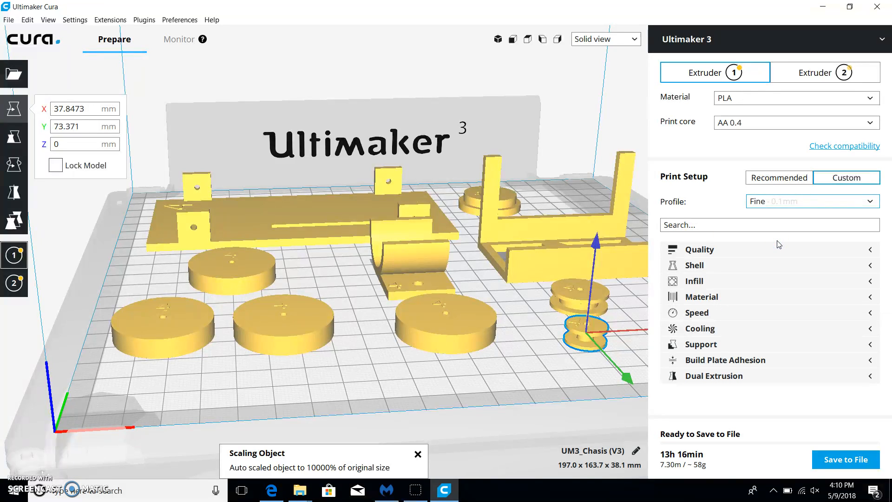
left_click(810, 200)
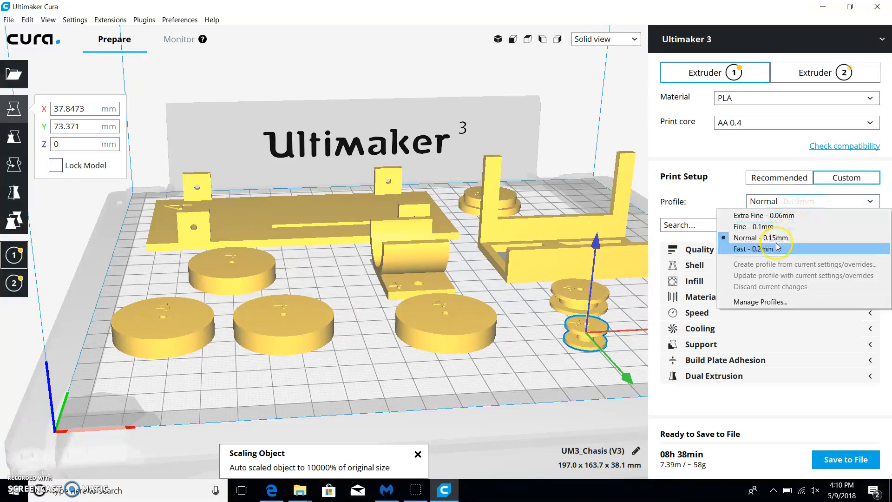
left_click(762, 237)
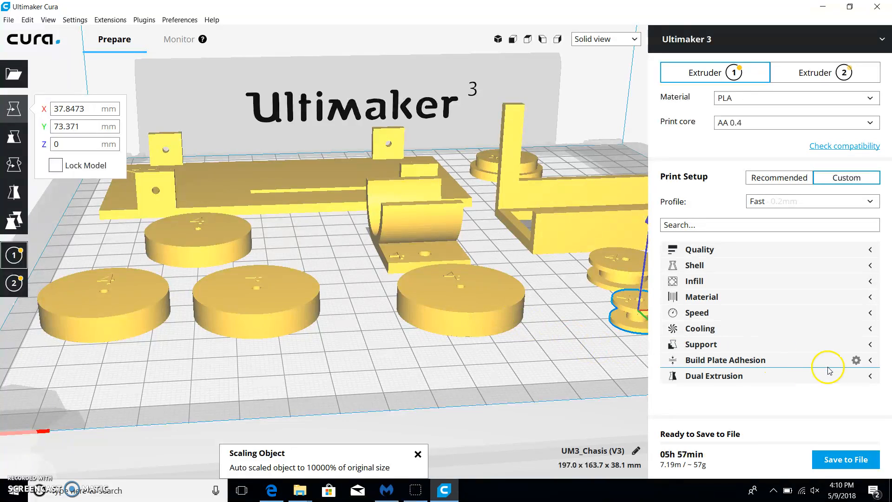
- Set Build Plate Adhesion Type to None and tilt the view over the plate
left_click(726, 359)
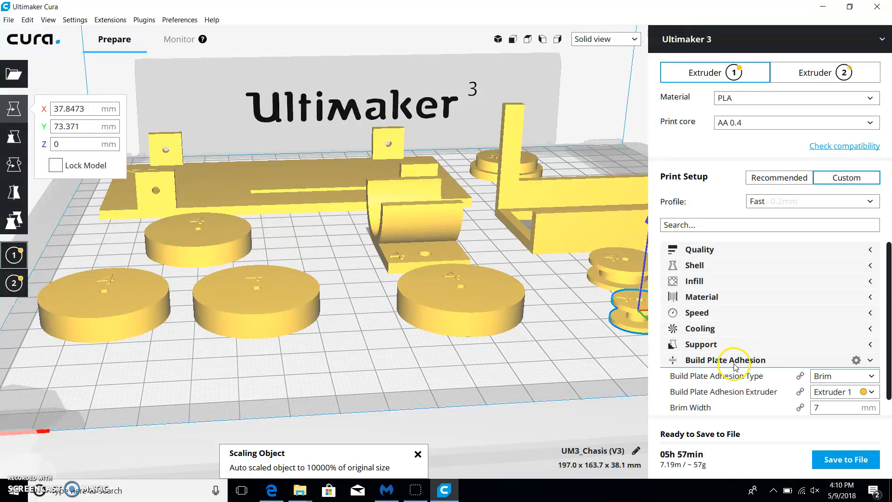
left_click(869, 375)
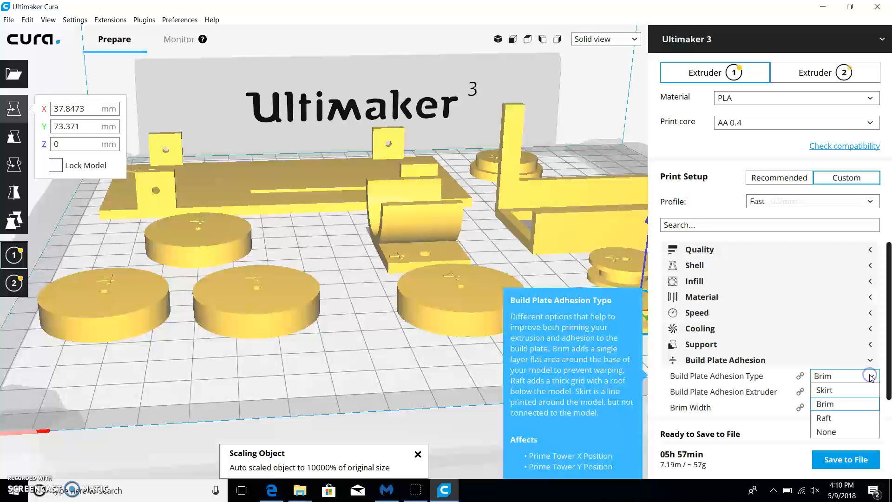
left_click(825, 431)
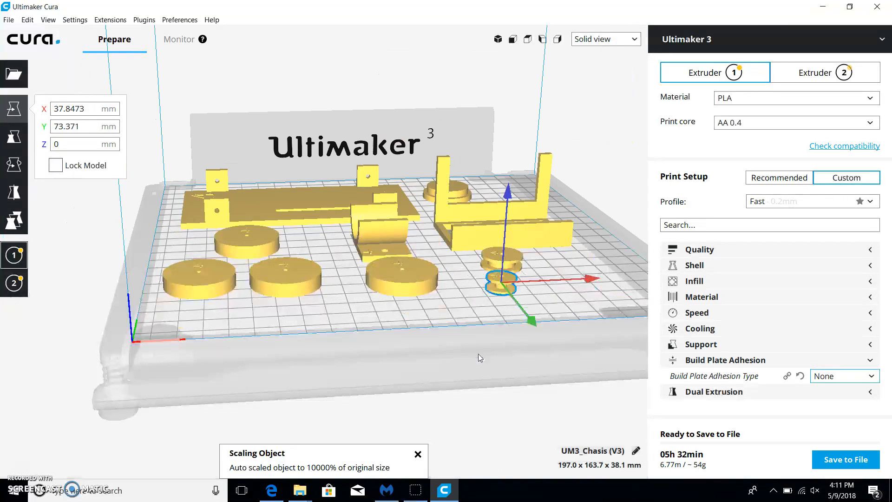
left_click_drag(480, 358, 405, 356)
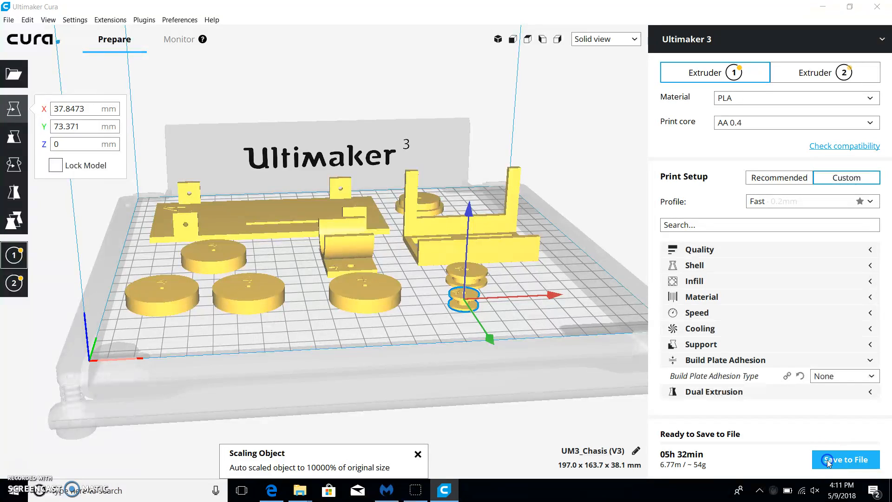
- Save the plate as gcode named 'Team #12 - Complete Car' in the Version 3 folder
left_click(844, 459)
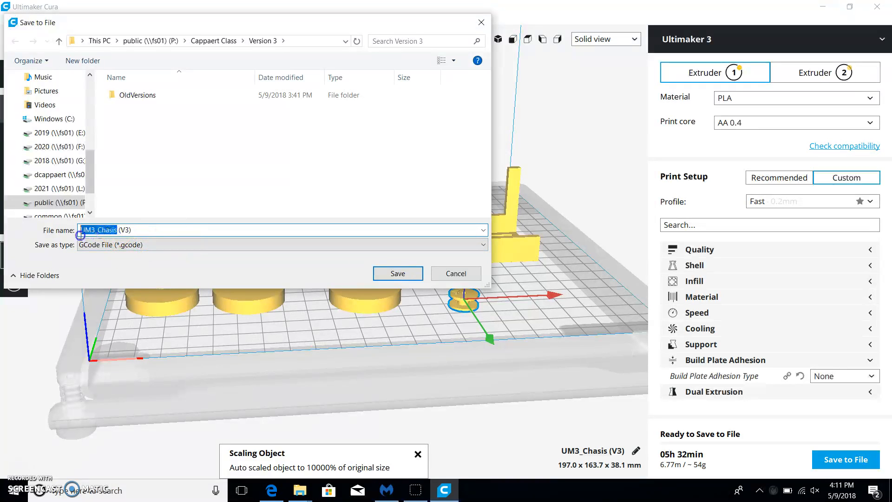
type("Team #12 - (V3")
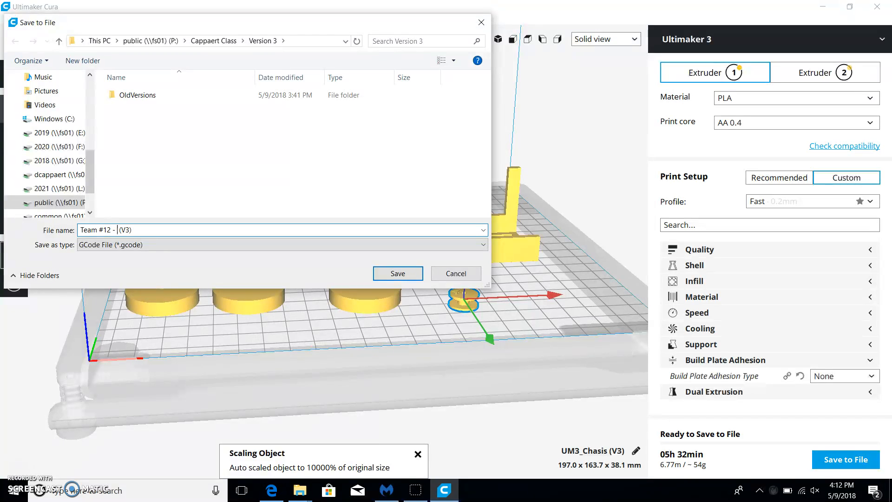
double_click(120, 229)
type(" Complete C")
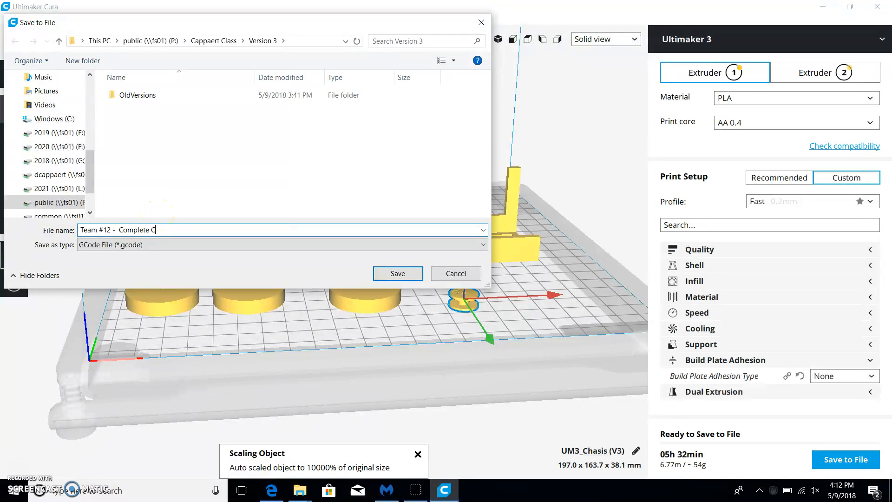
type("ar")
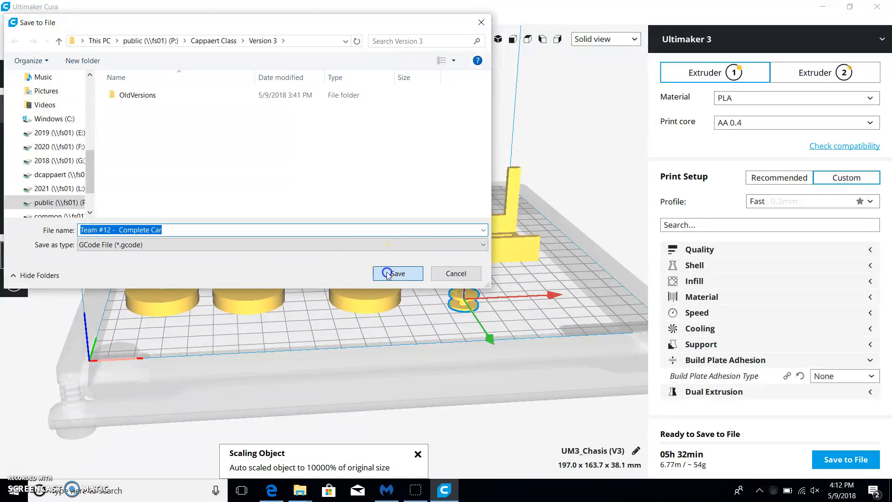
left_click(398, 274)
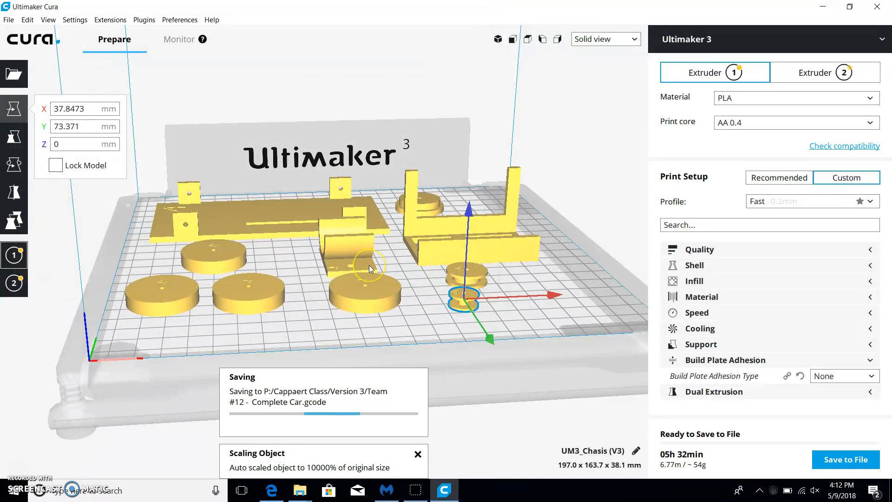